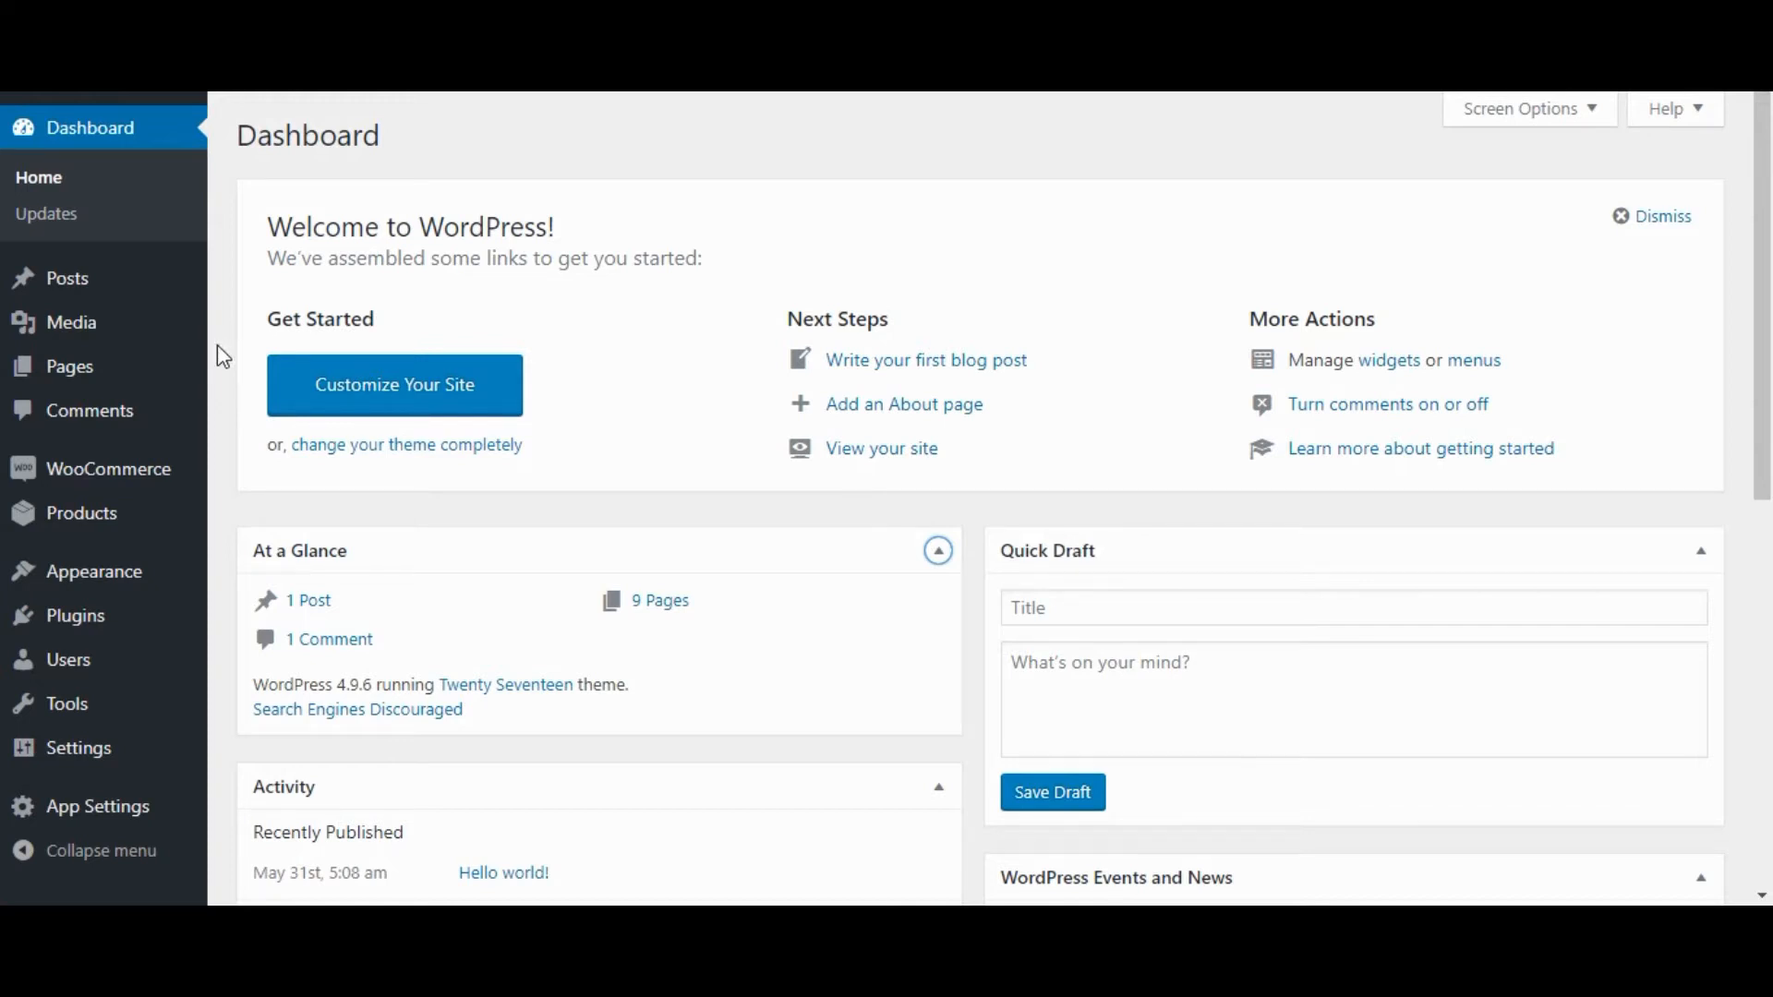
mouse_move(74, 615)
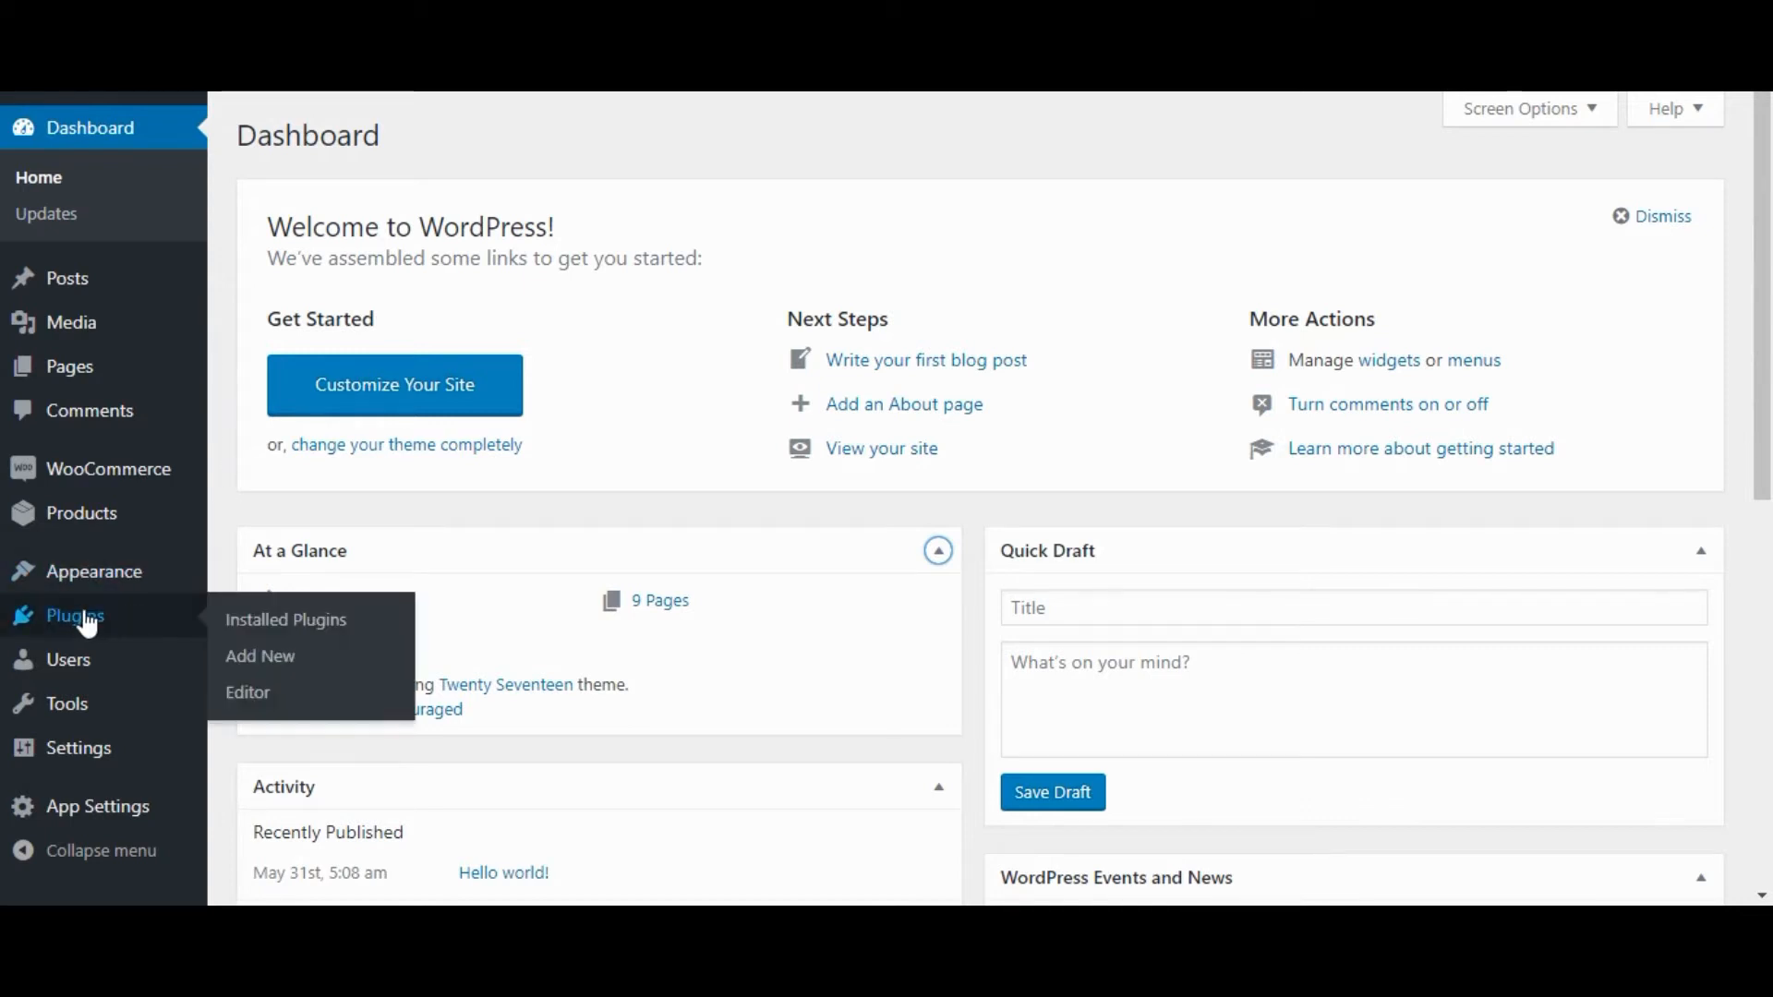
mouse_move(260, 657)
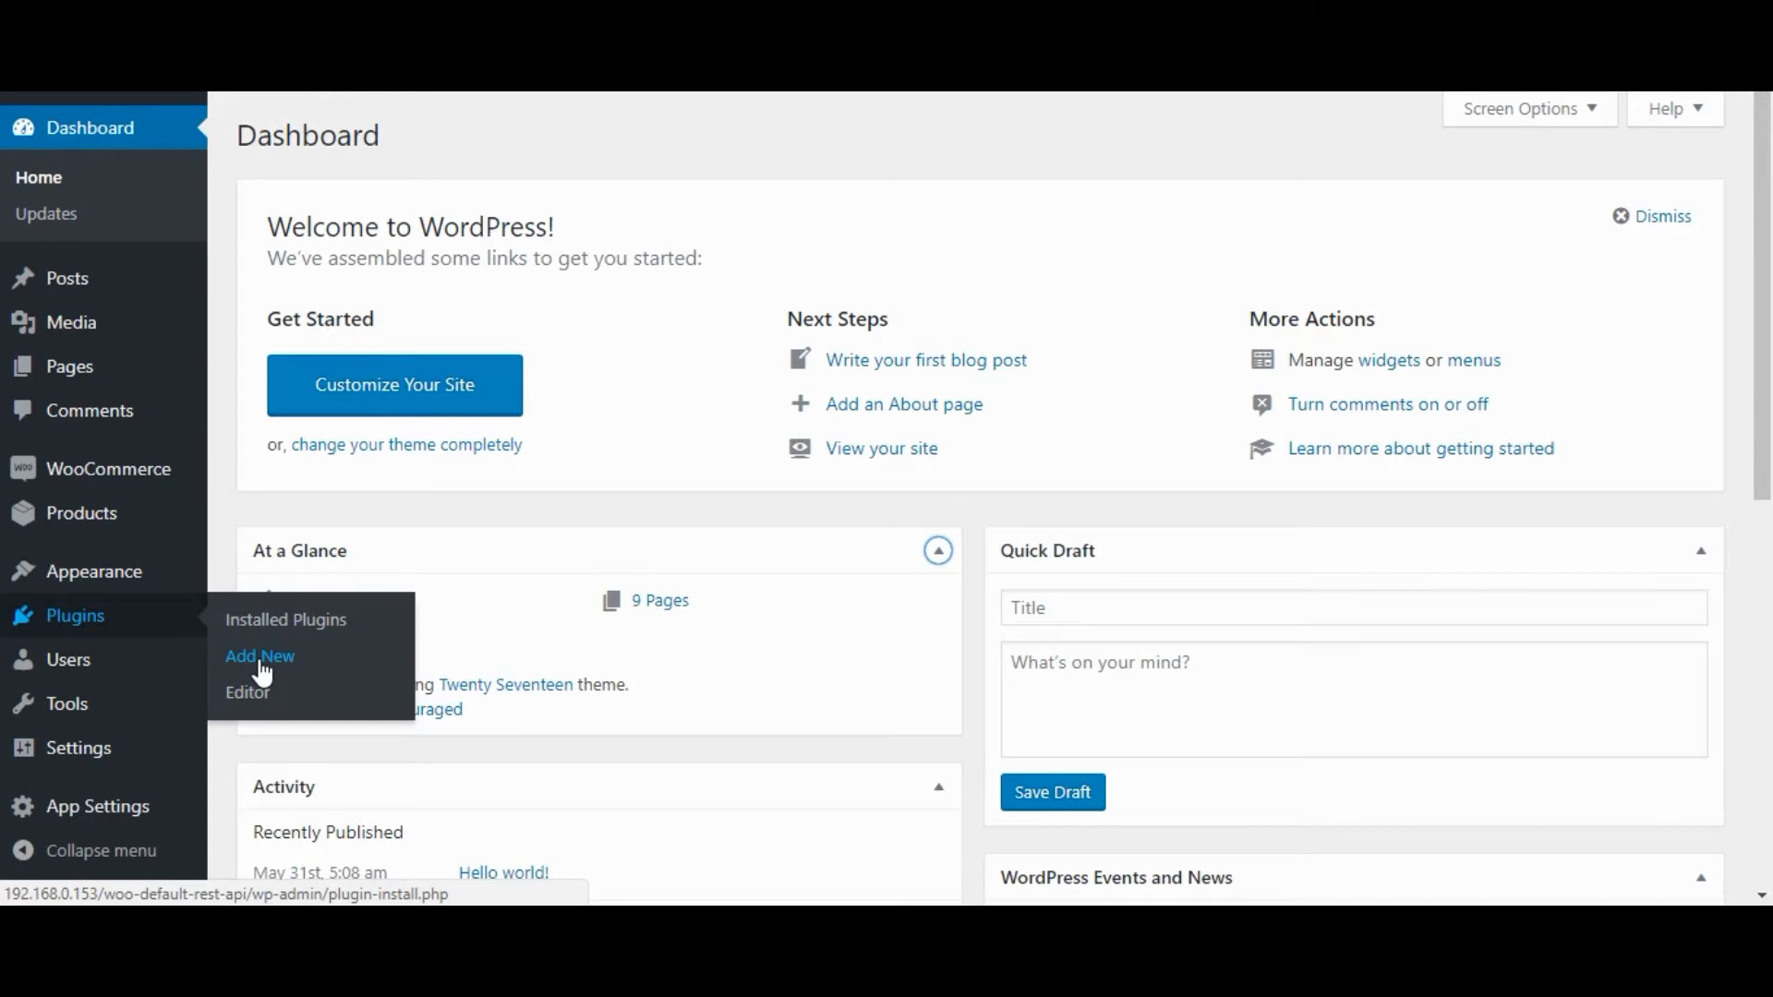
Go to Plugins > Add New to reach the Add Plugins page
left_click(261, 656)
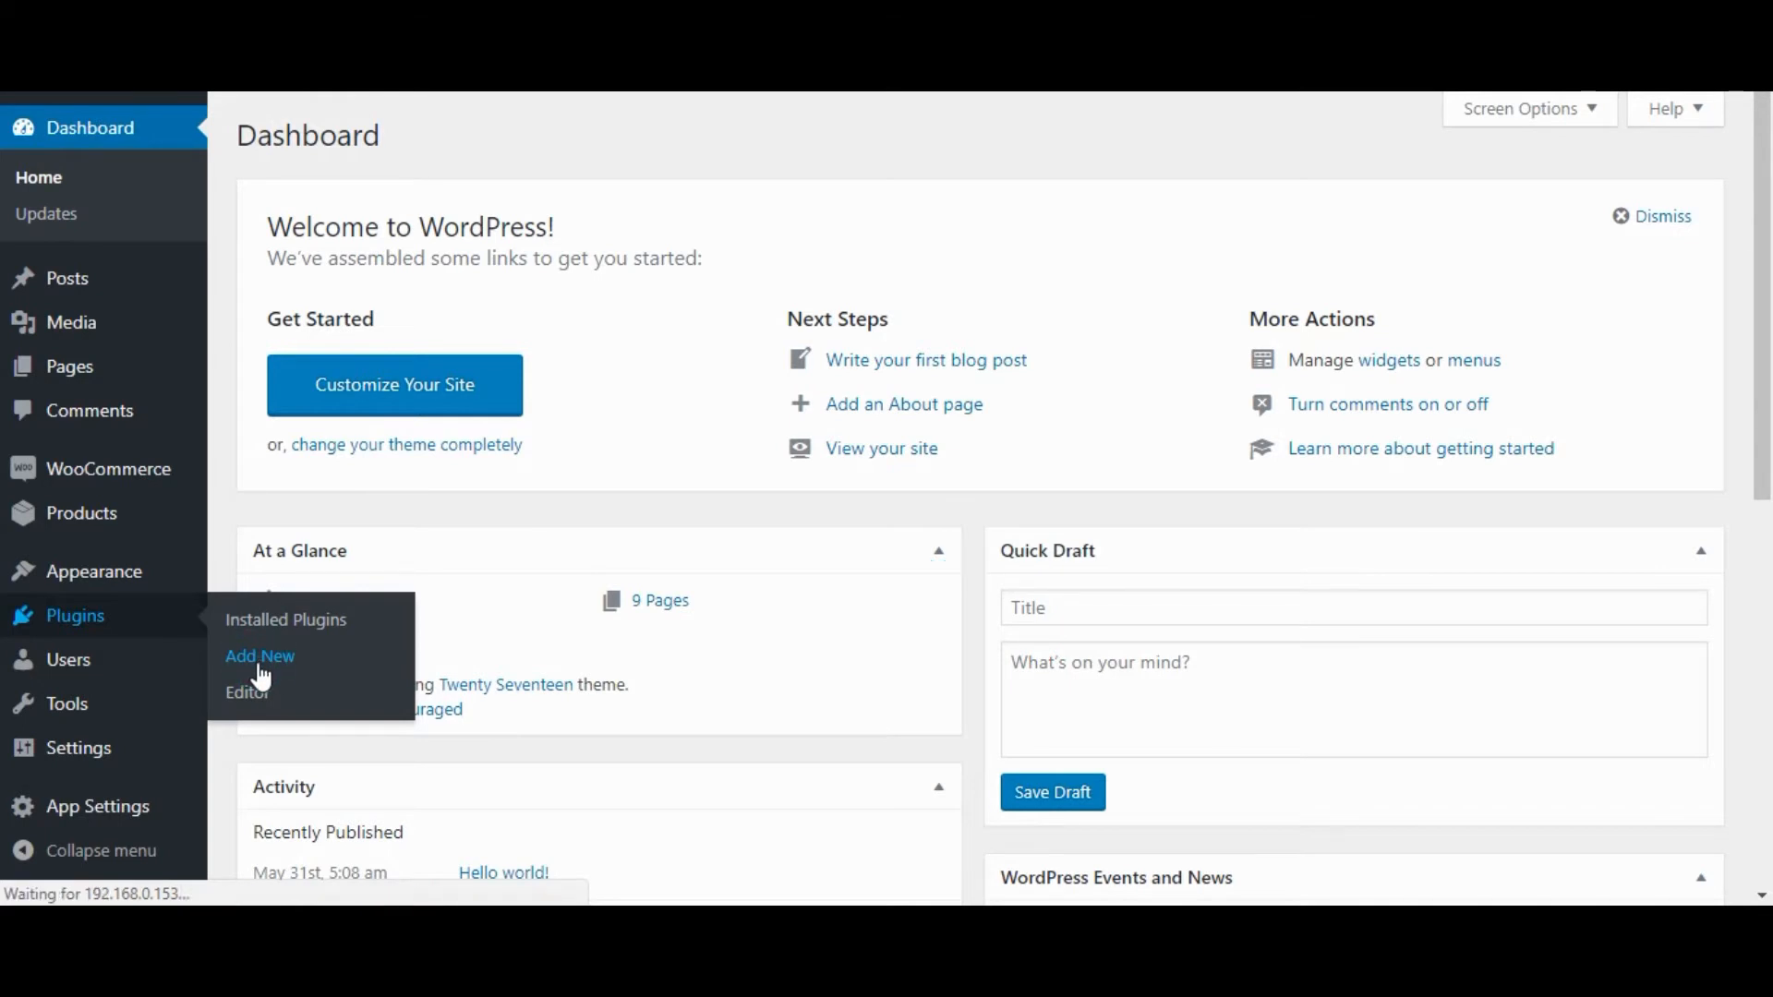
left_click(258, 655)
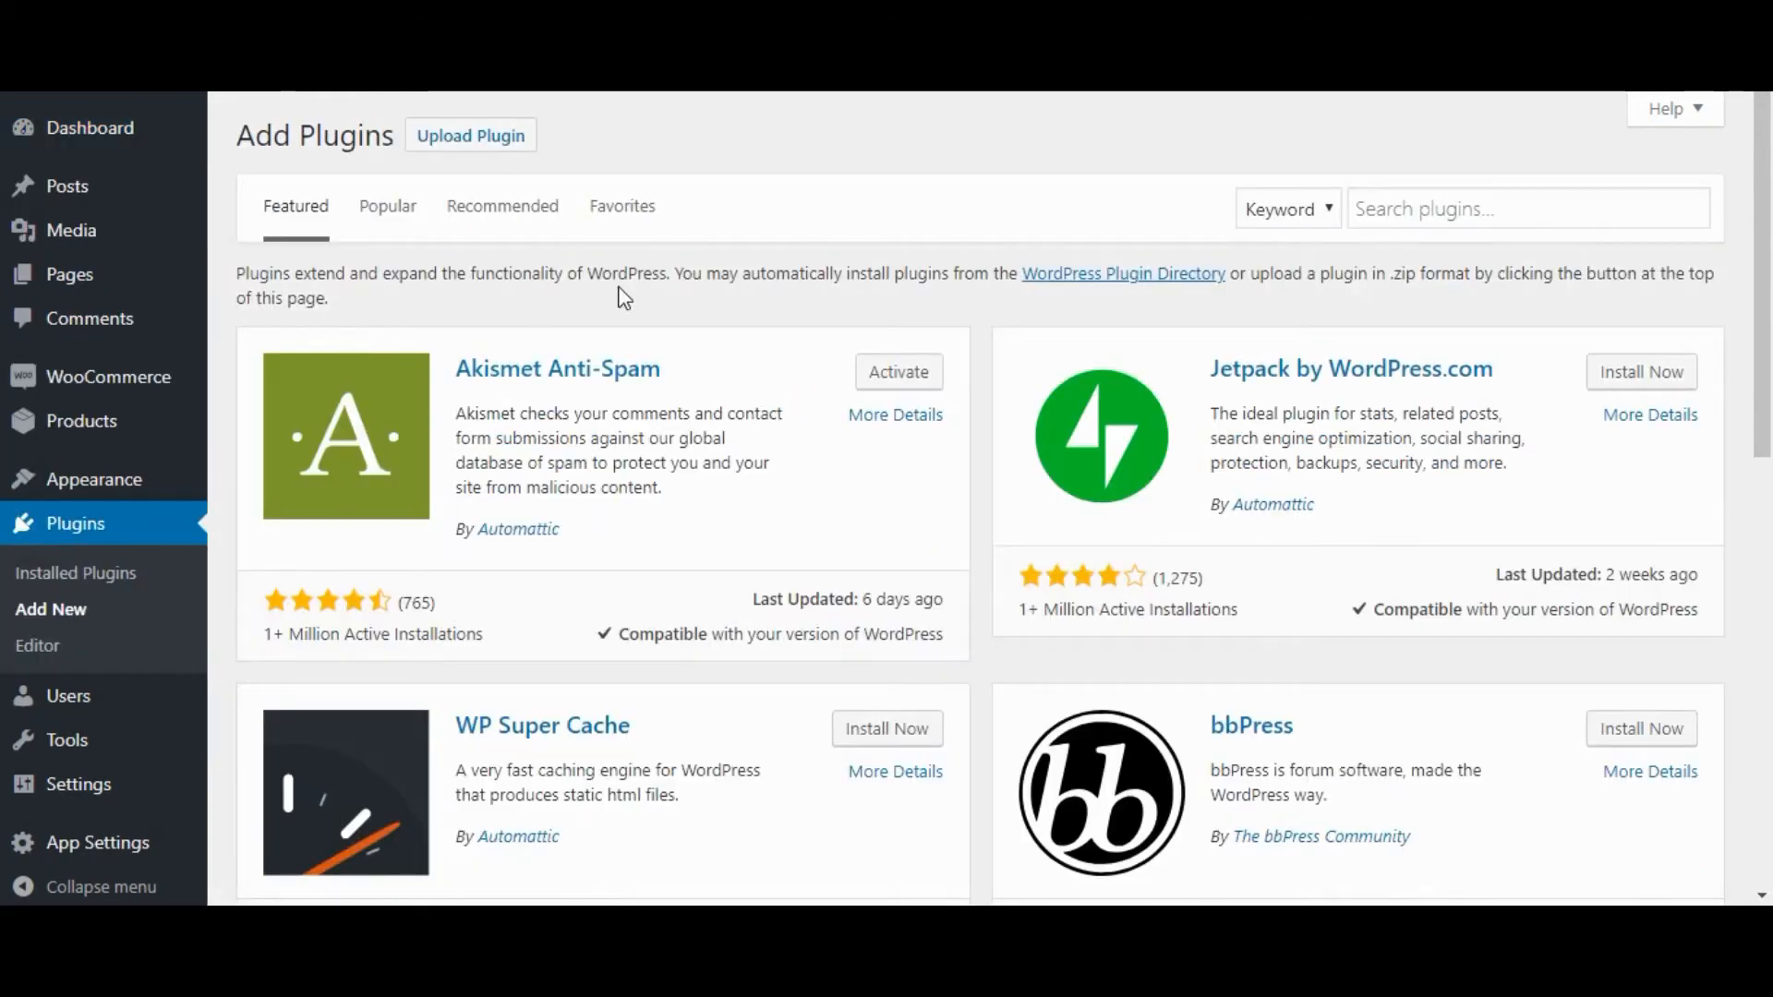
Search the plugin directory for 'woocommerce currency switcher'
type("woocommerce")
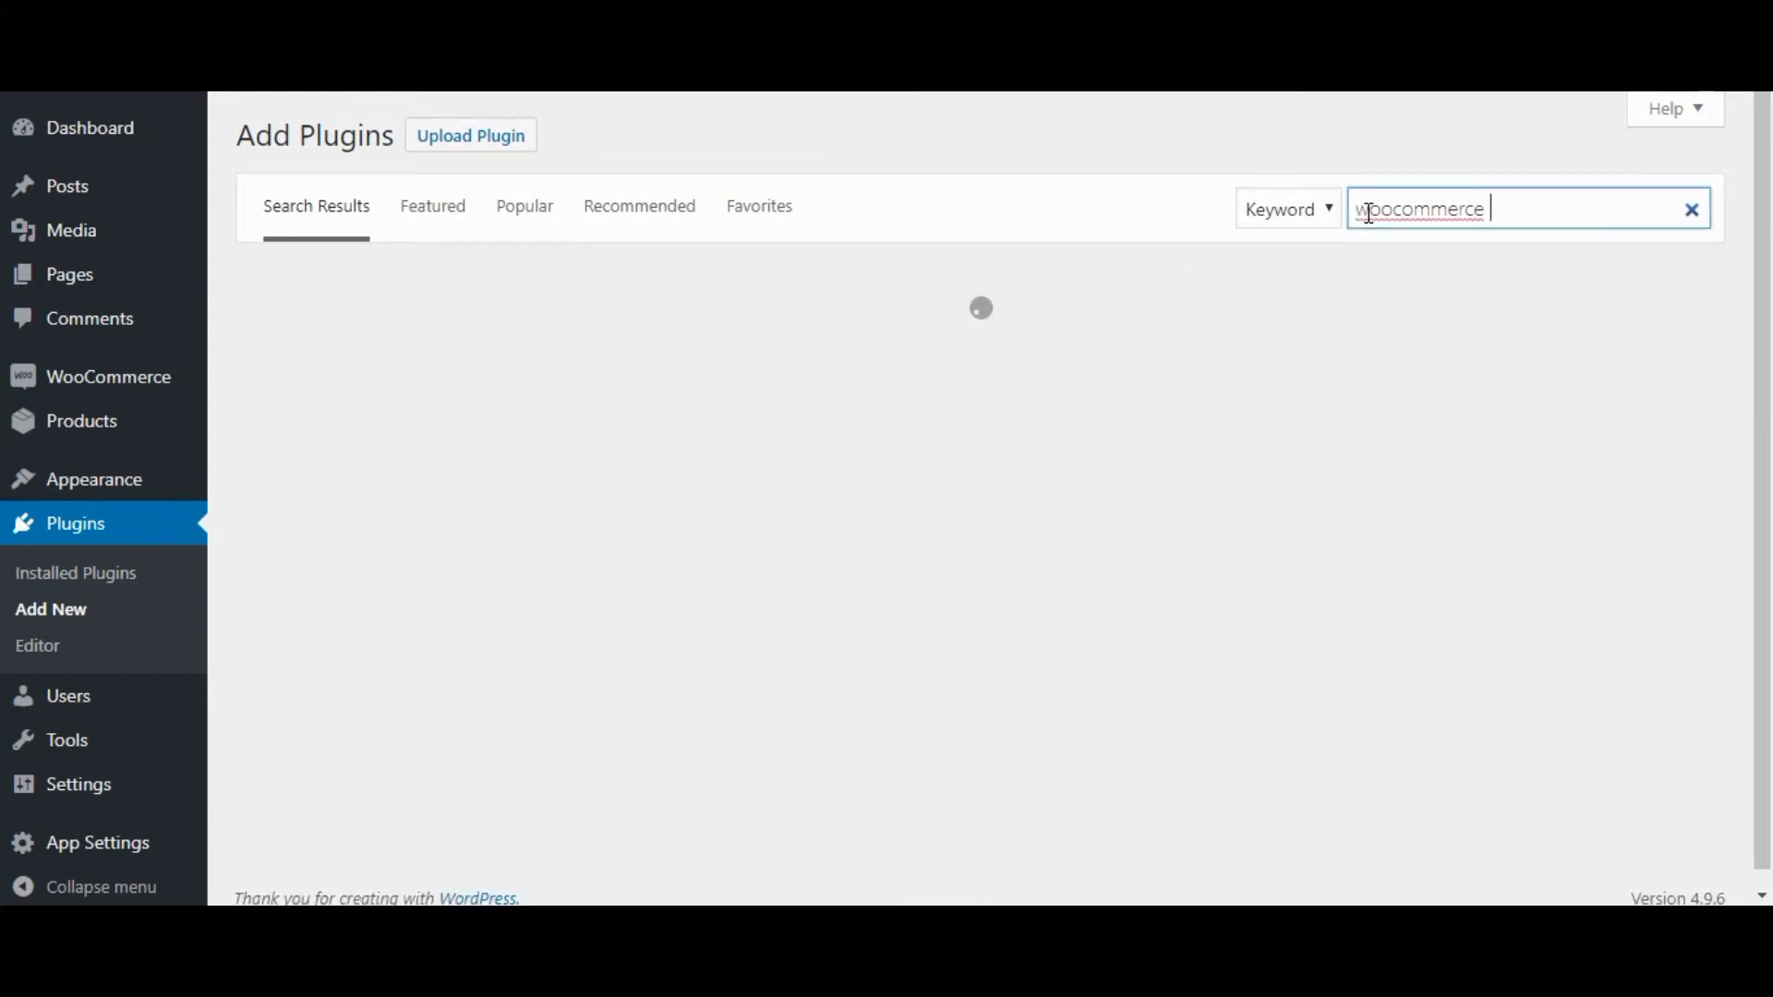
type("curre")
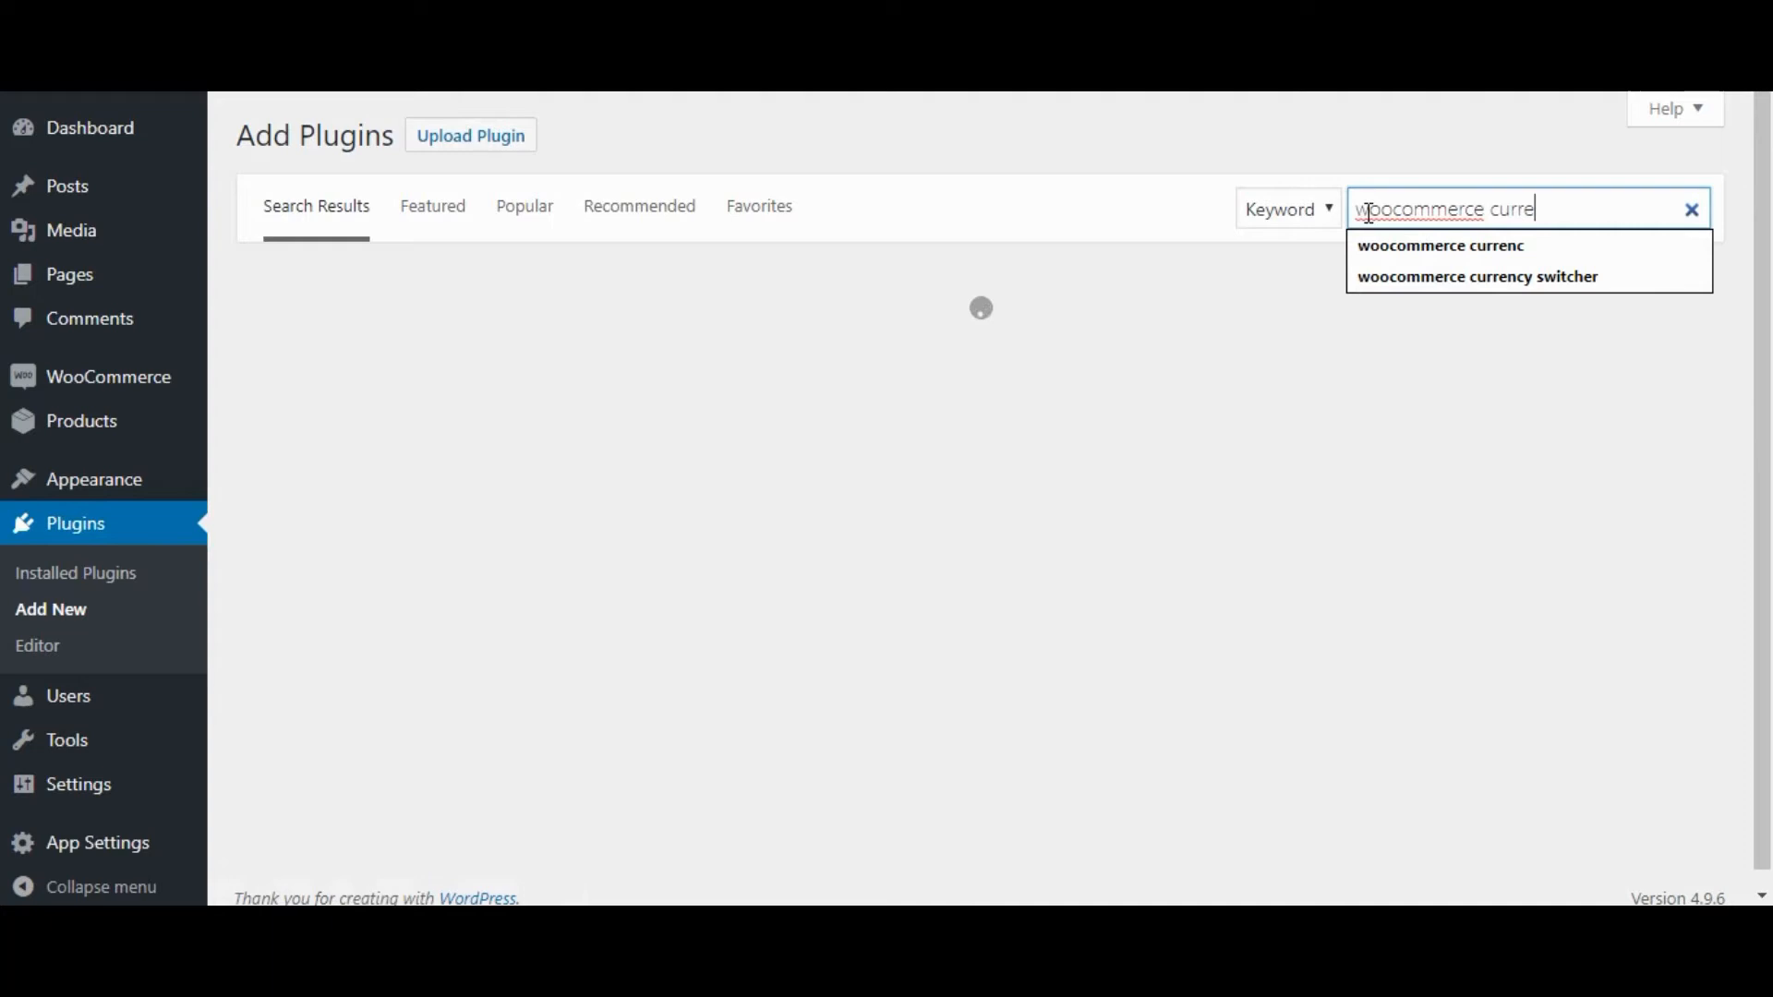
left_click(1477, 277)
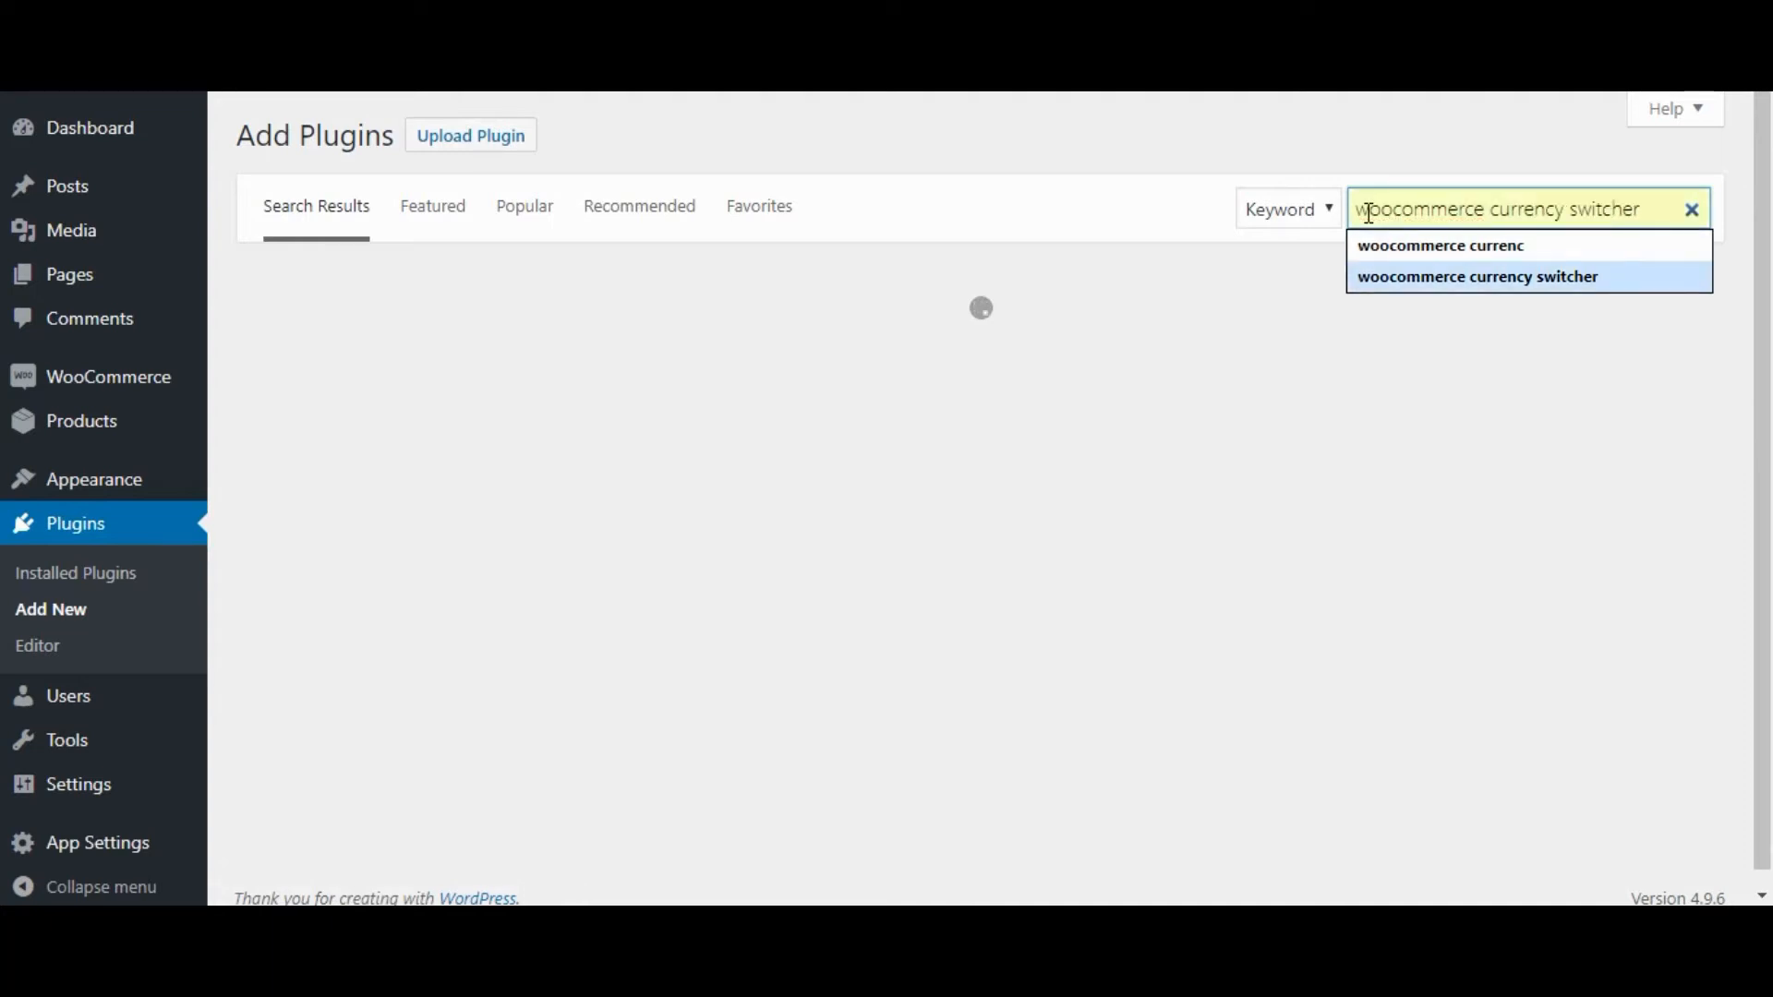
left_click(1476, 276)
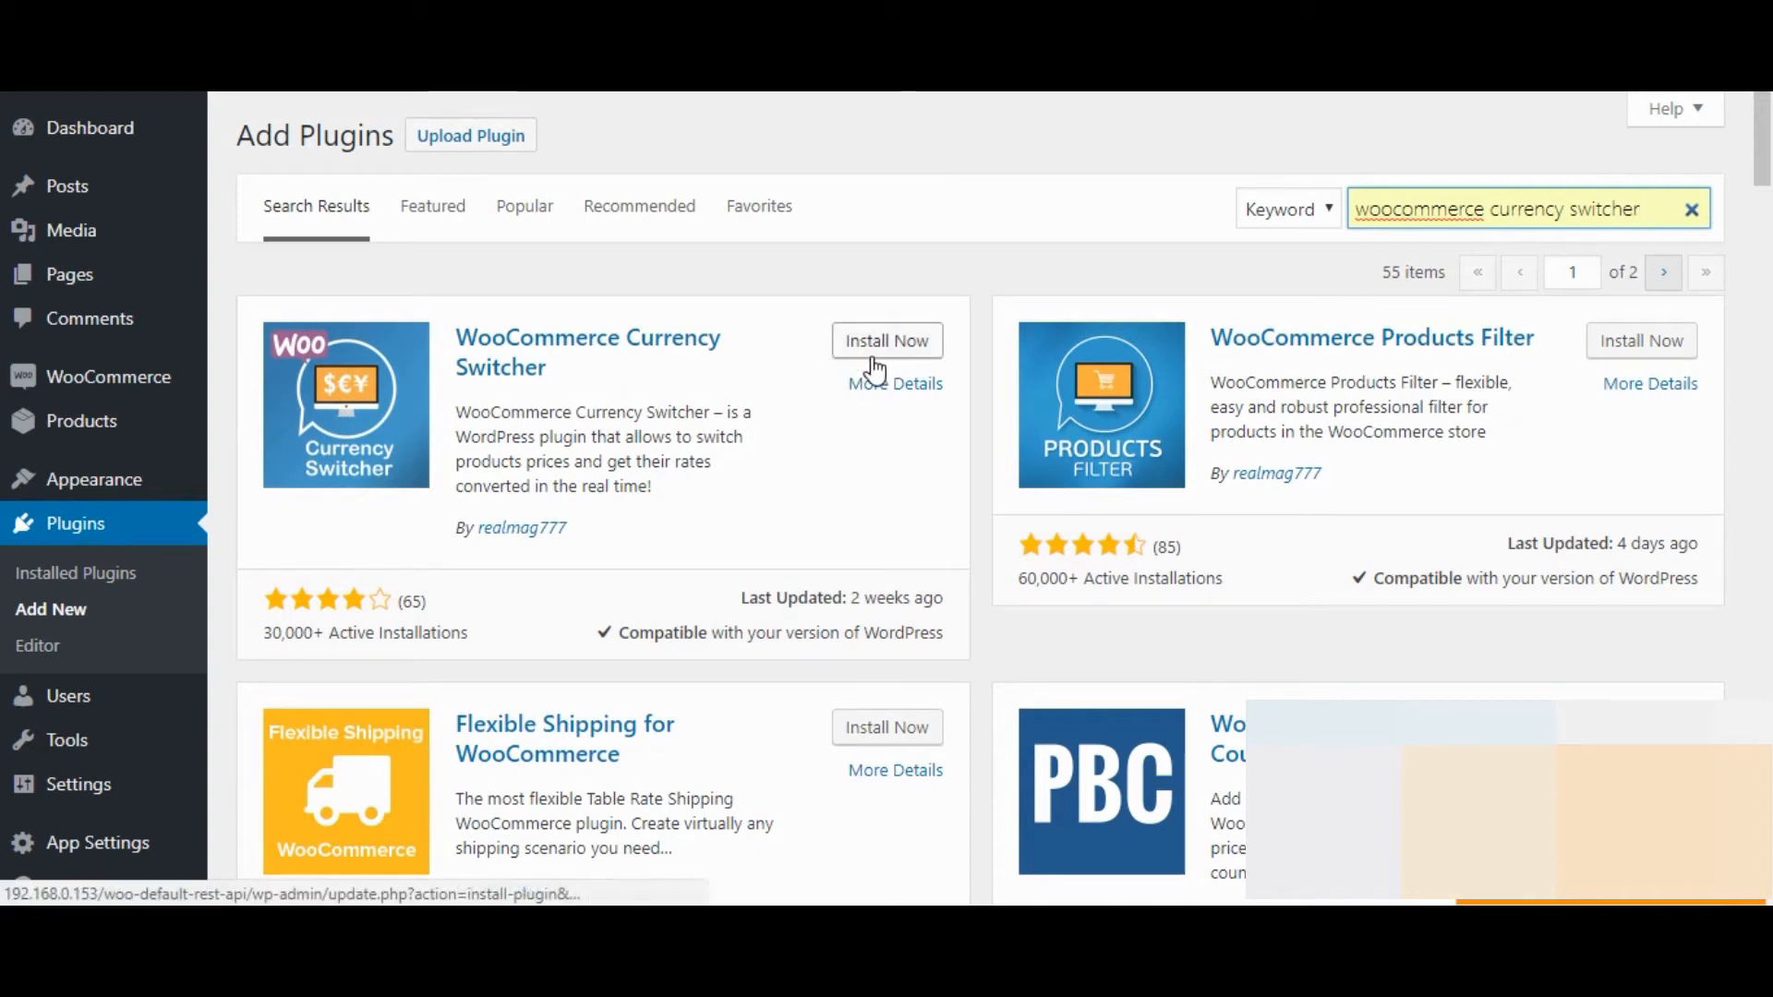
Install and activate the WooCommerce Currency Switcher plugin
left_click(886, 340)
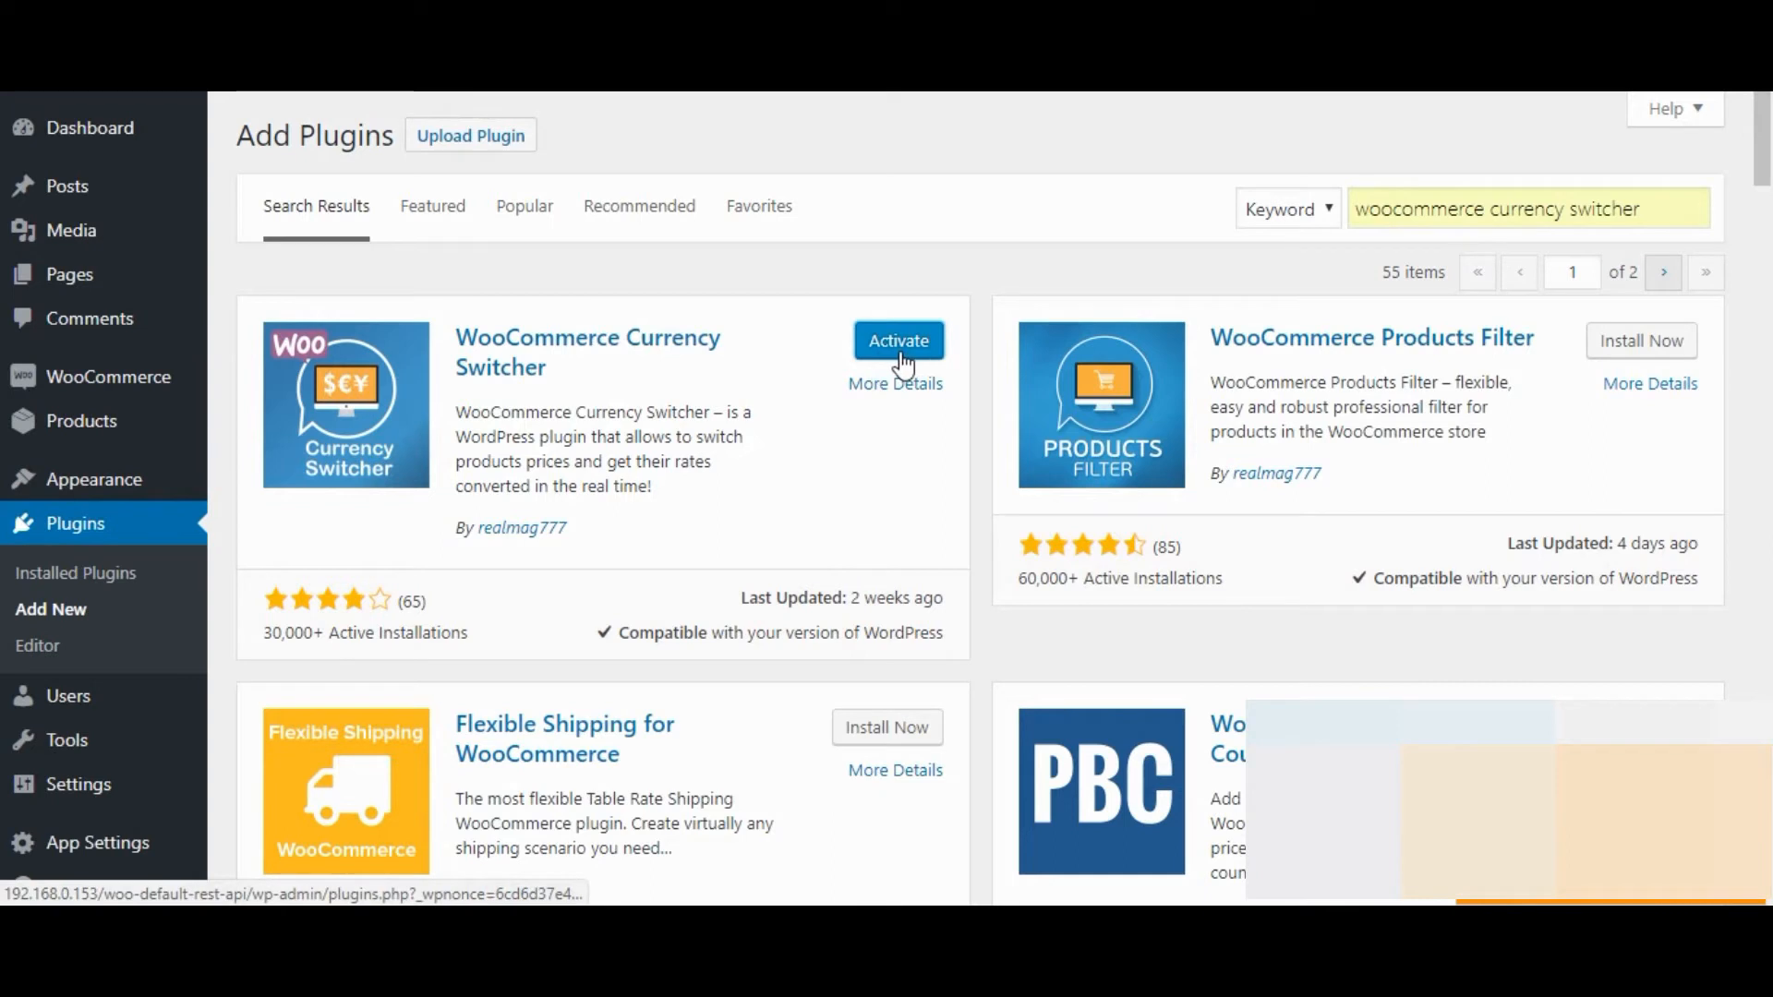
left_click(897, 341)
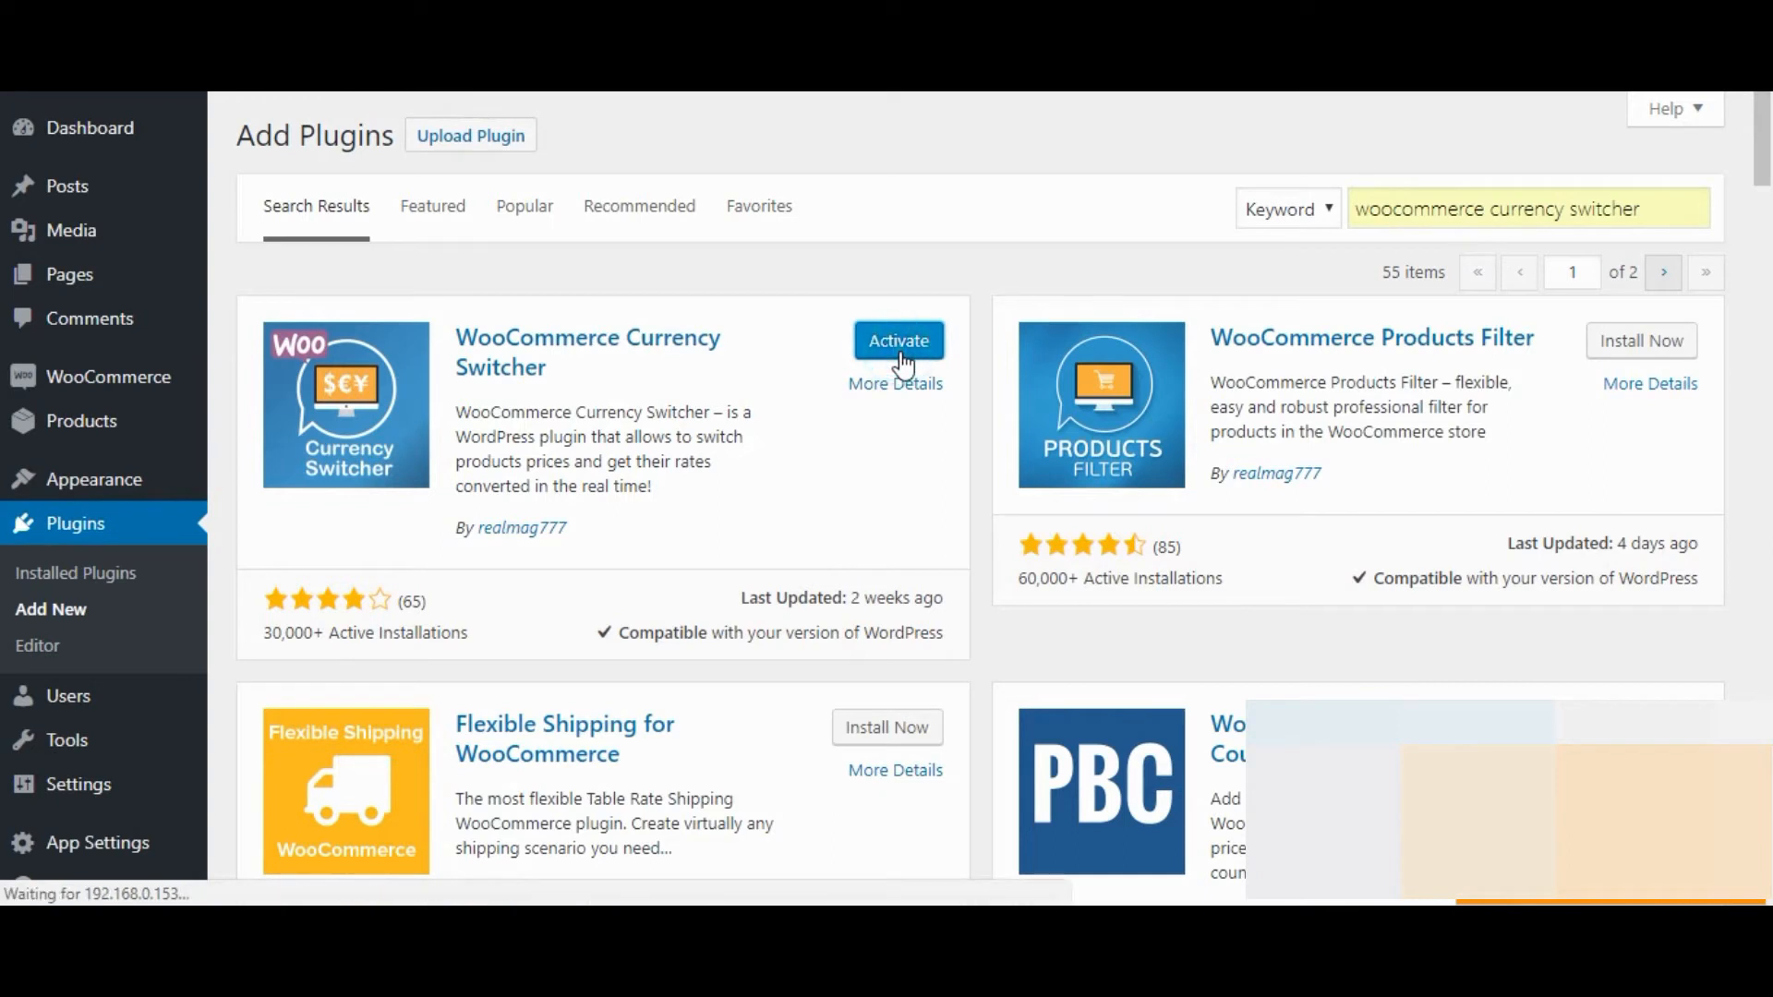
left_click(897, 341)
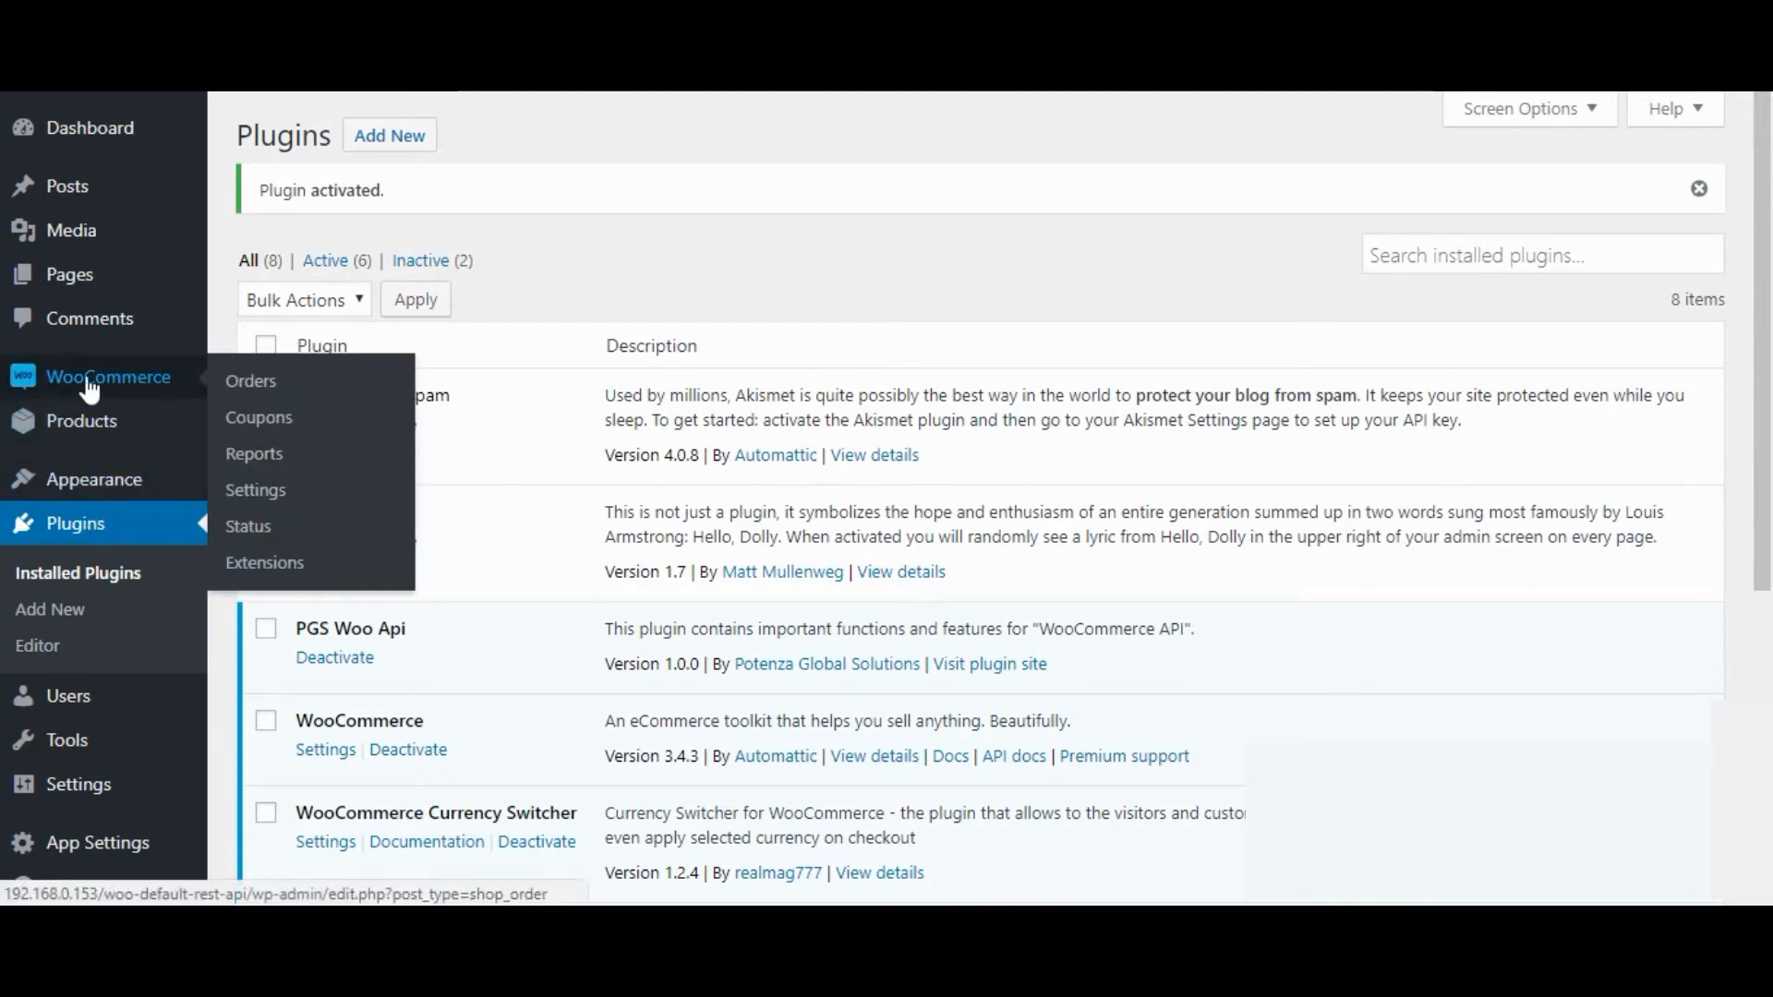
mouse_move(255, 497)
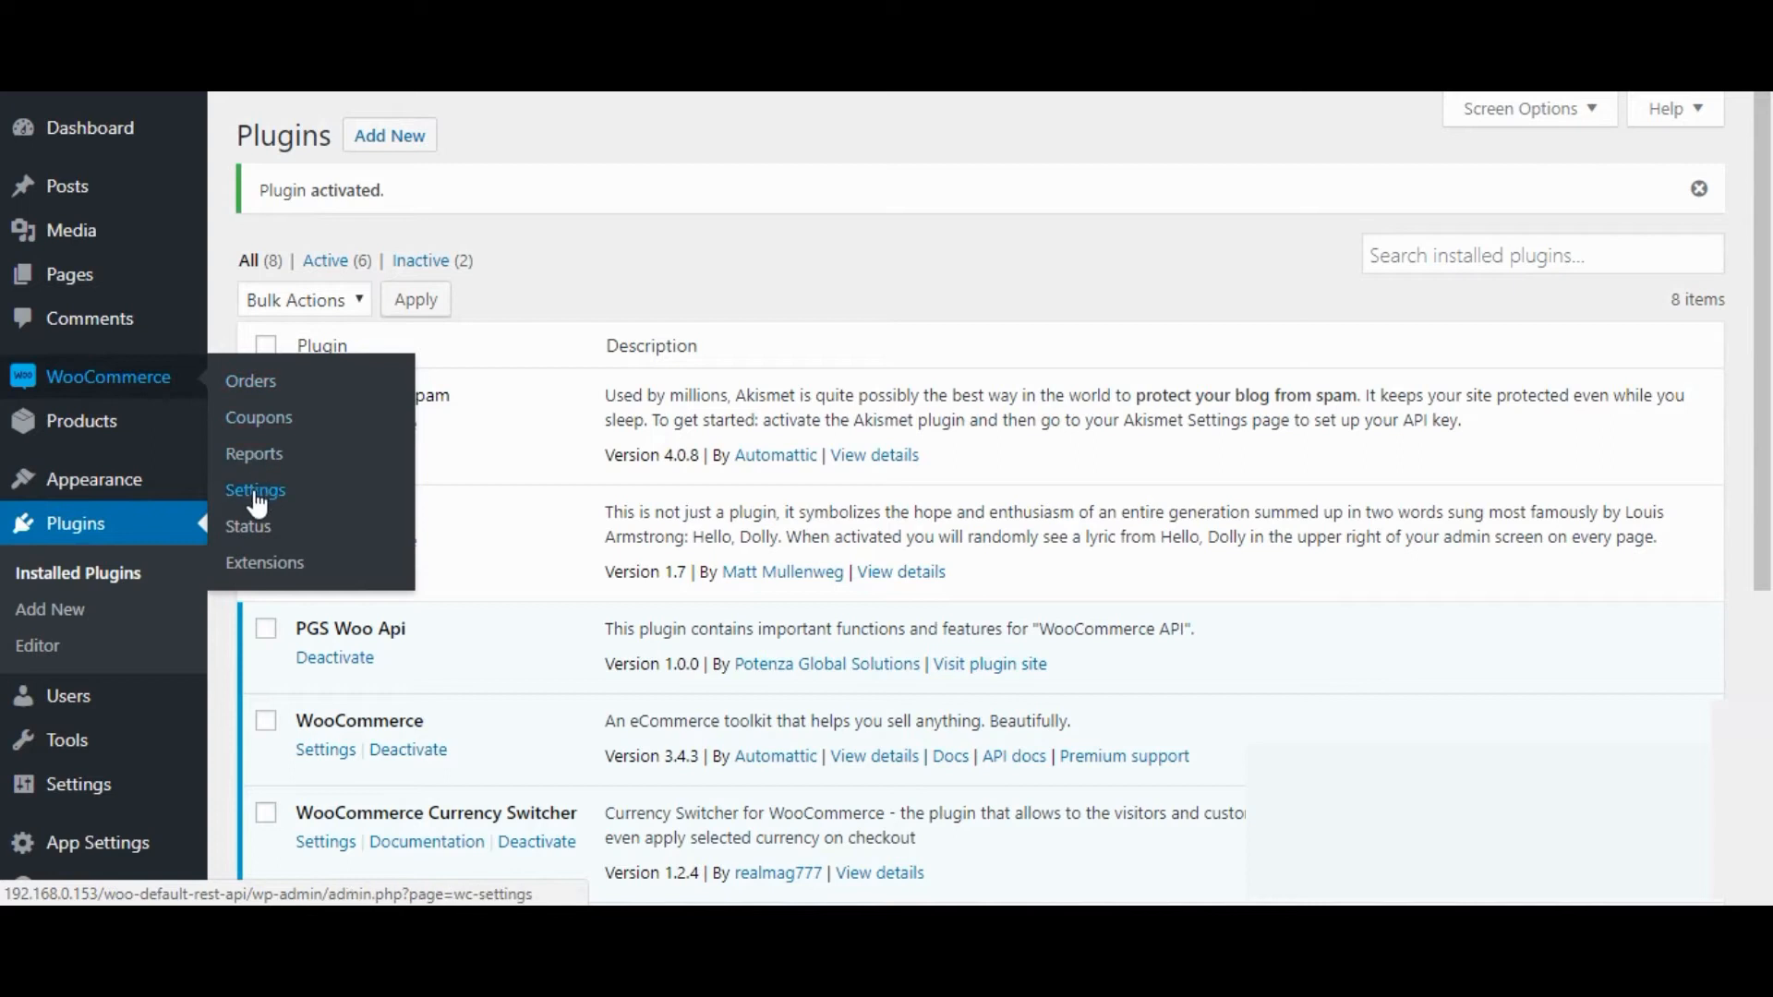
Open WooCommerce Settings on the Currency tab showing the USD and EUR rows
left_click(255, 489)
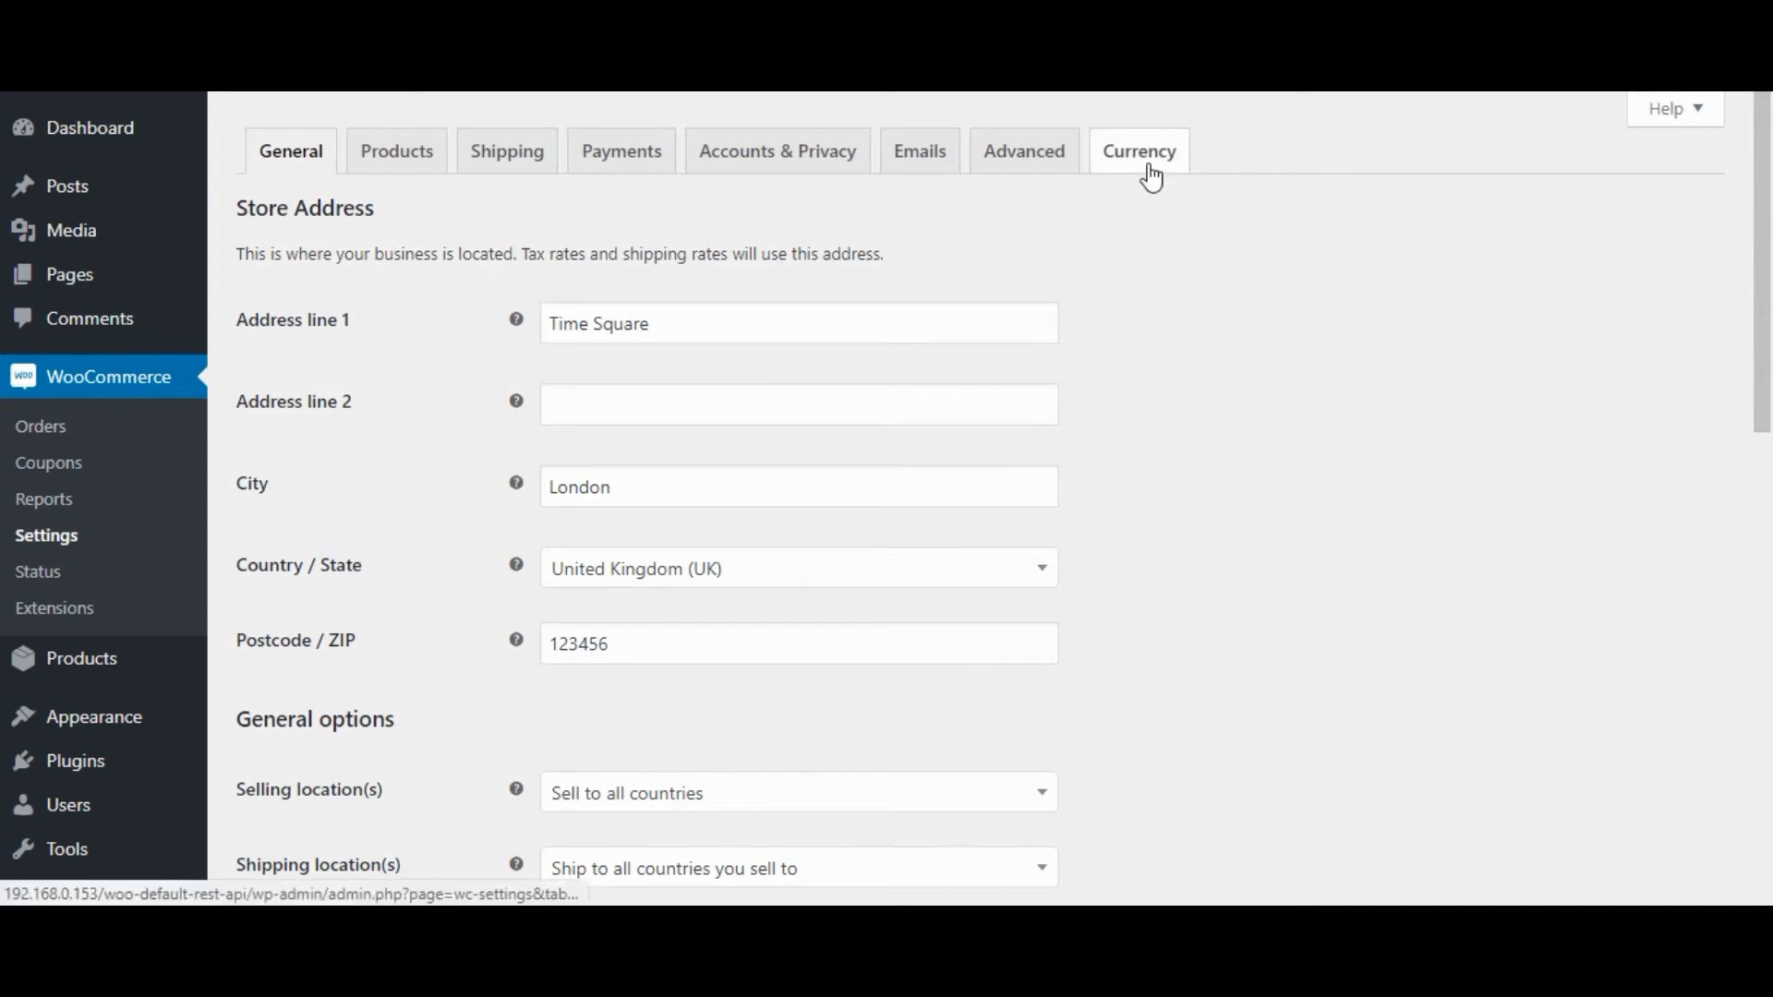
left_click(1138, 151)
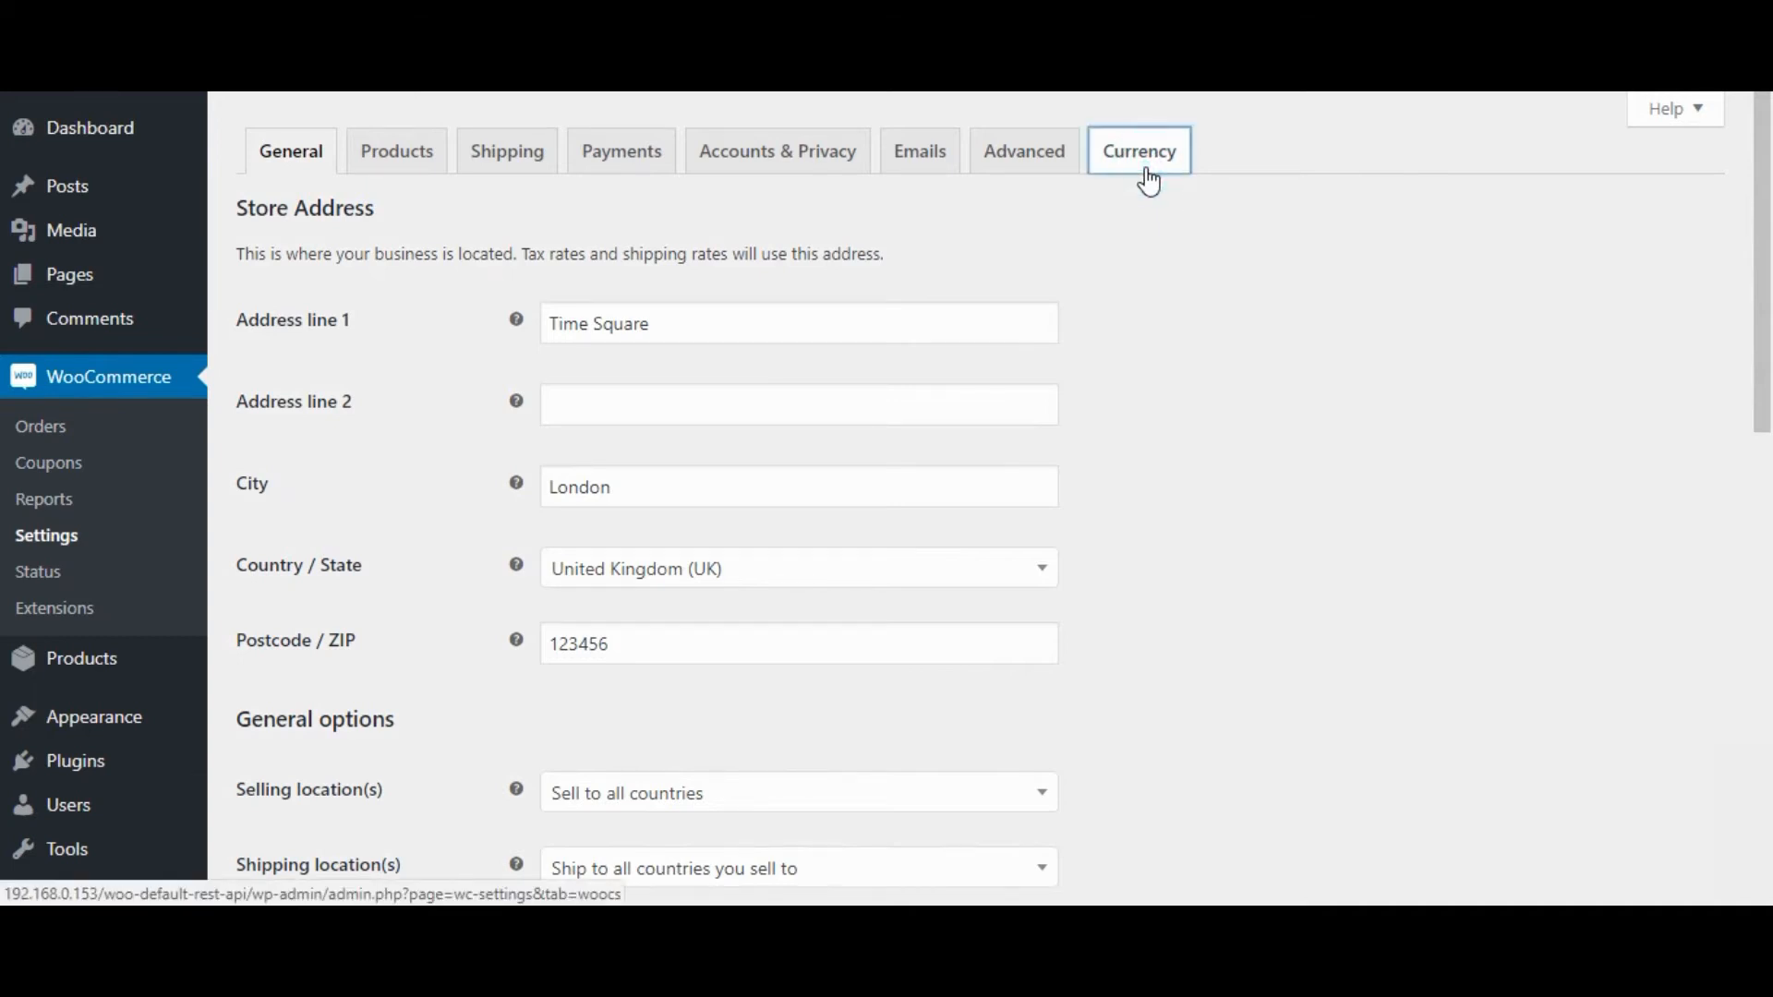
left_click(1137, 150)
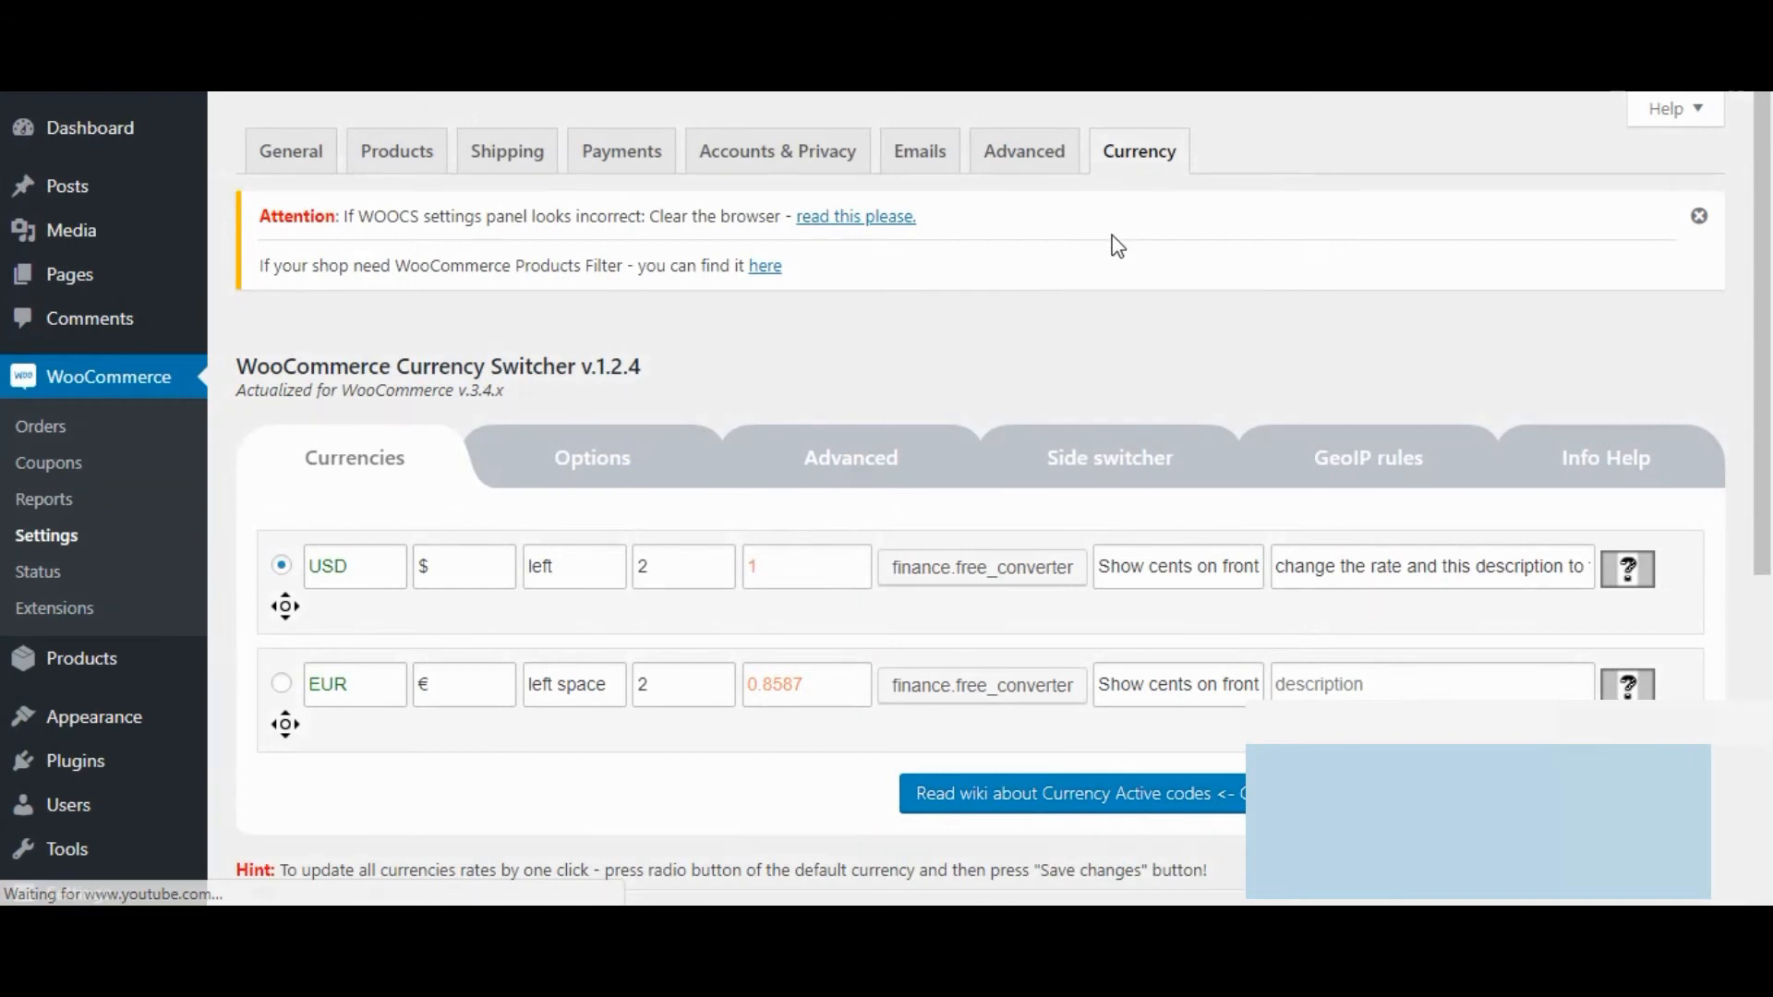
Set the EUR currency's symbol position to 'left space'
scroll("down", 3)
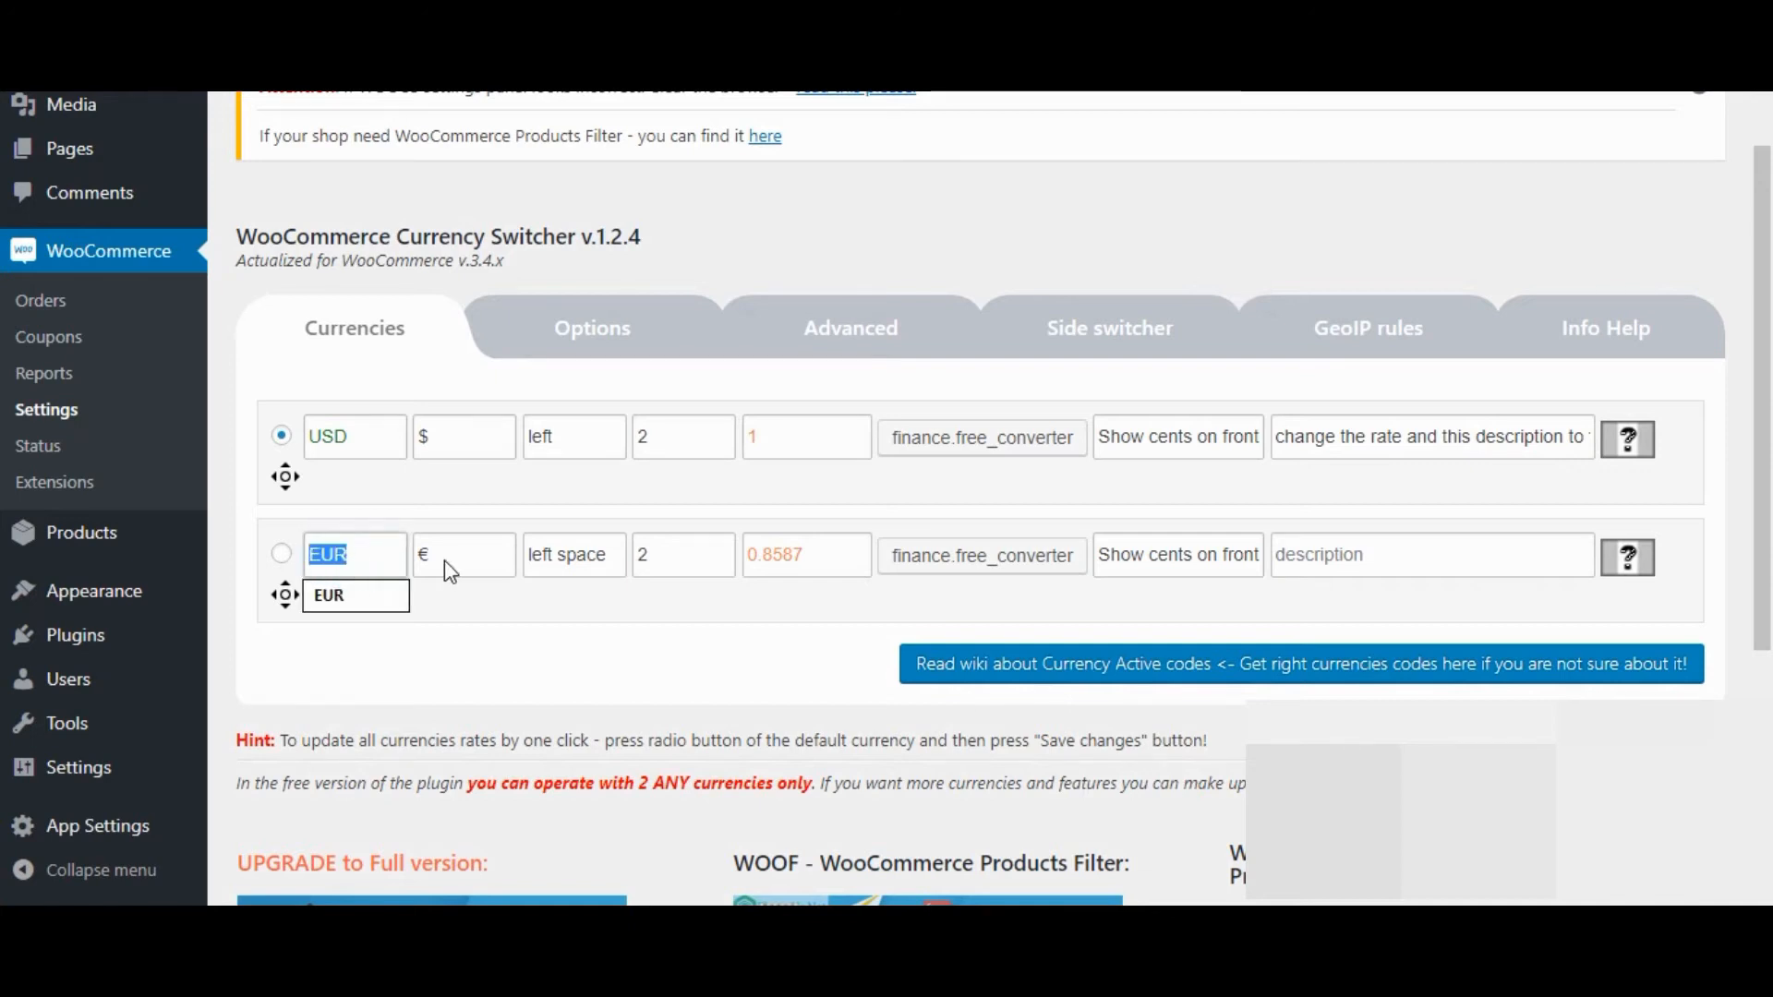
left_click(461, 554)
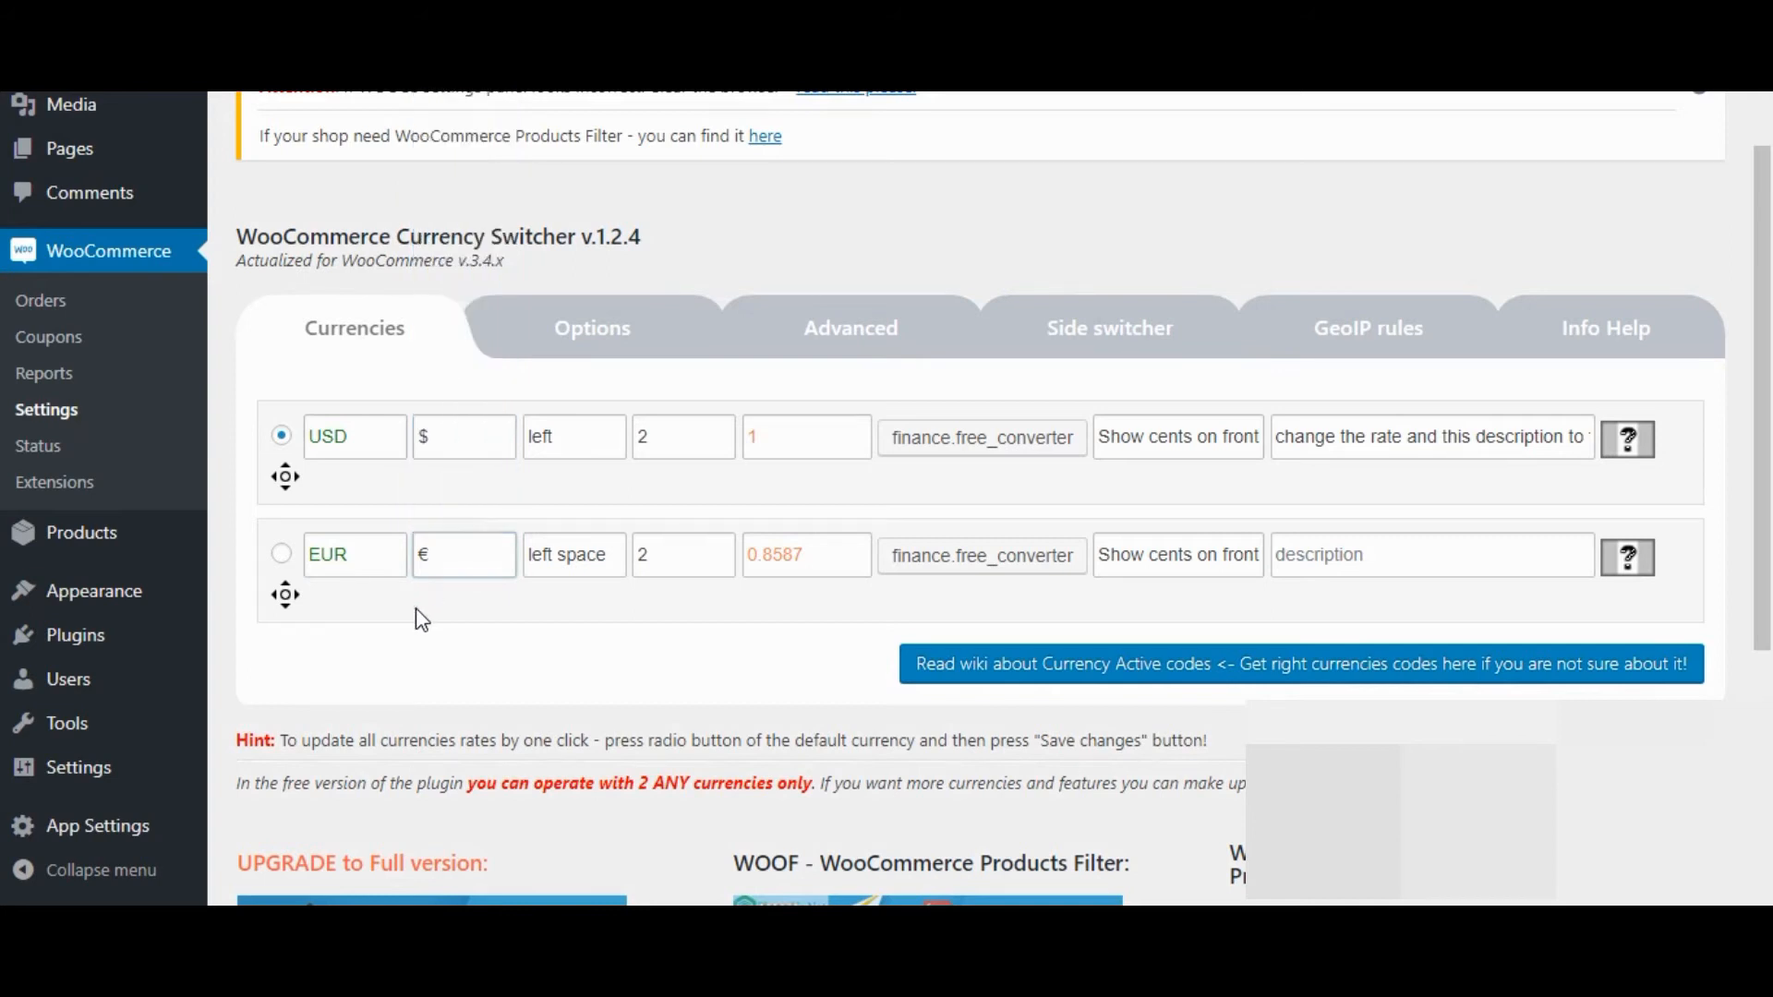
left_click(573, 554)
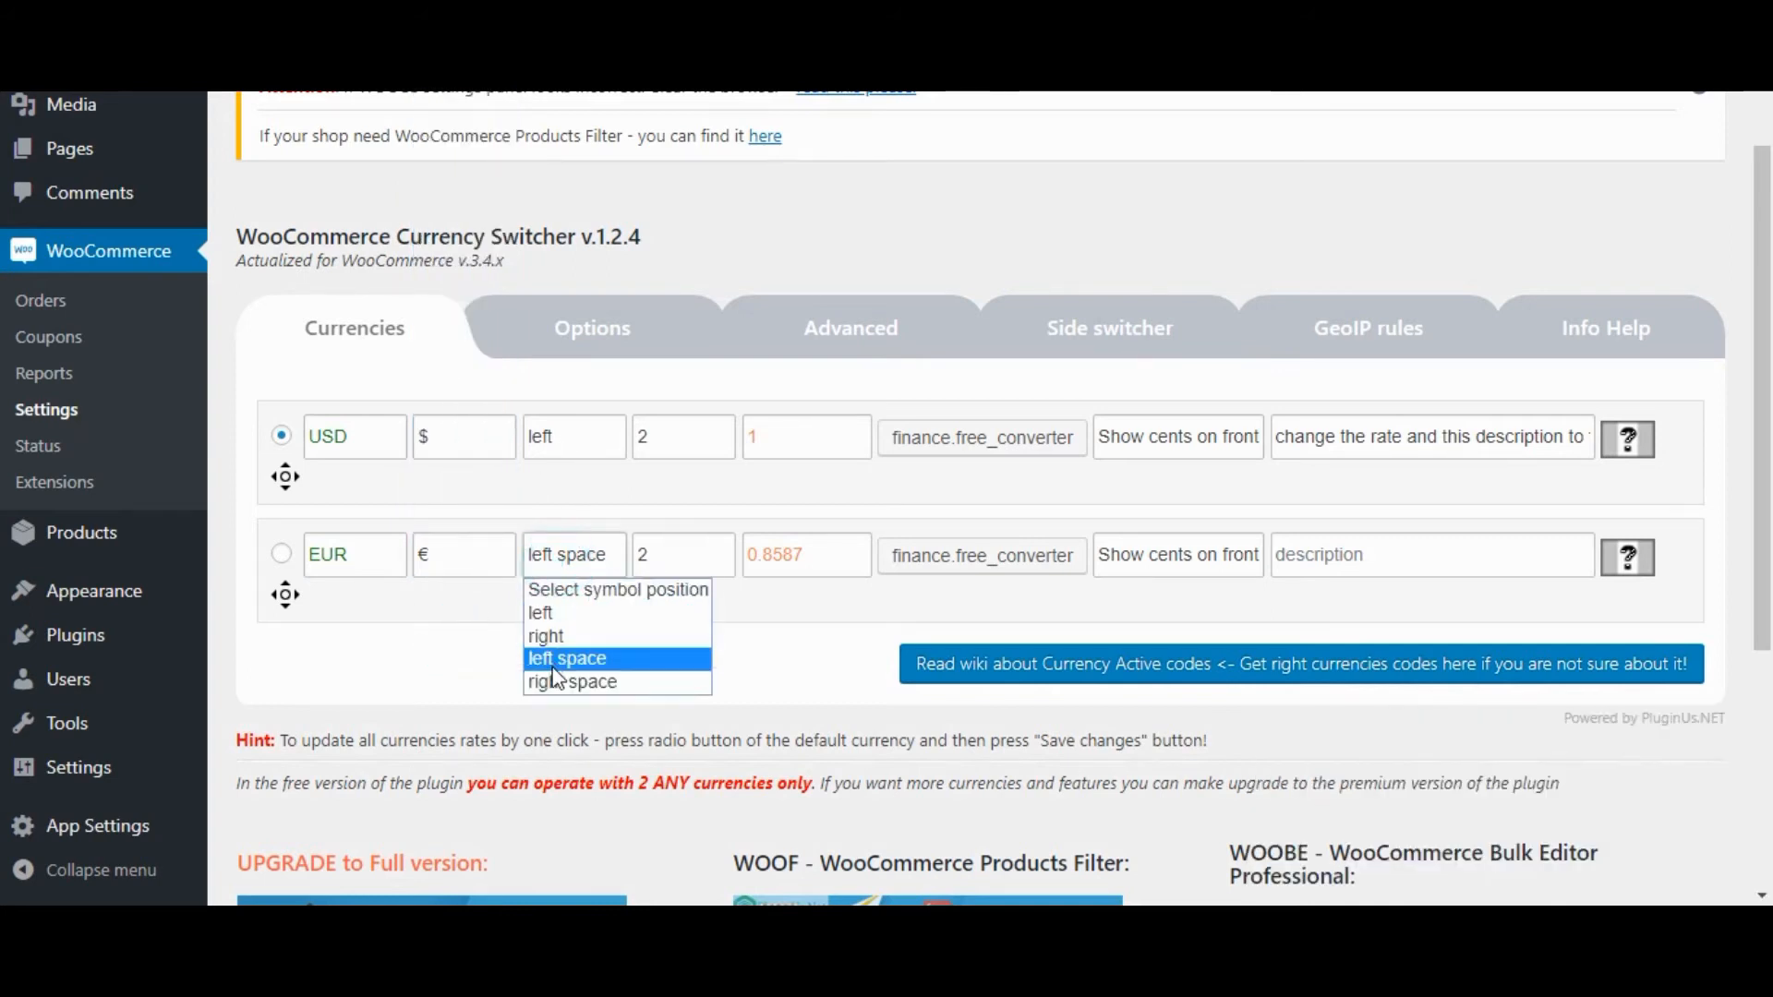
left_click(574, 437)
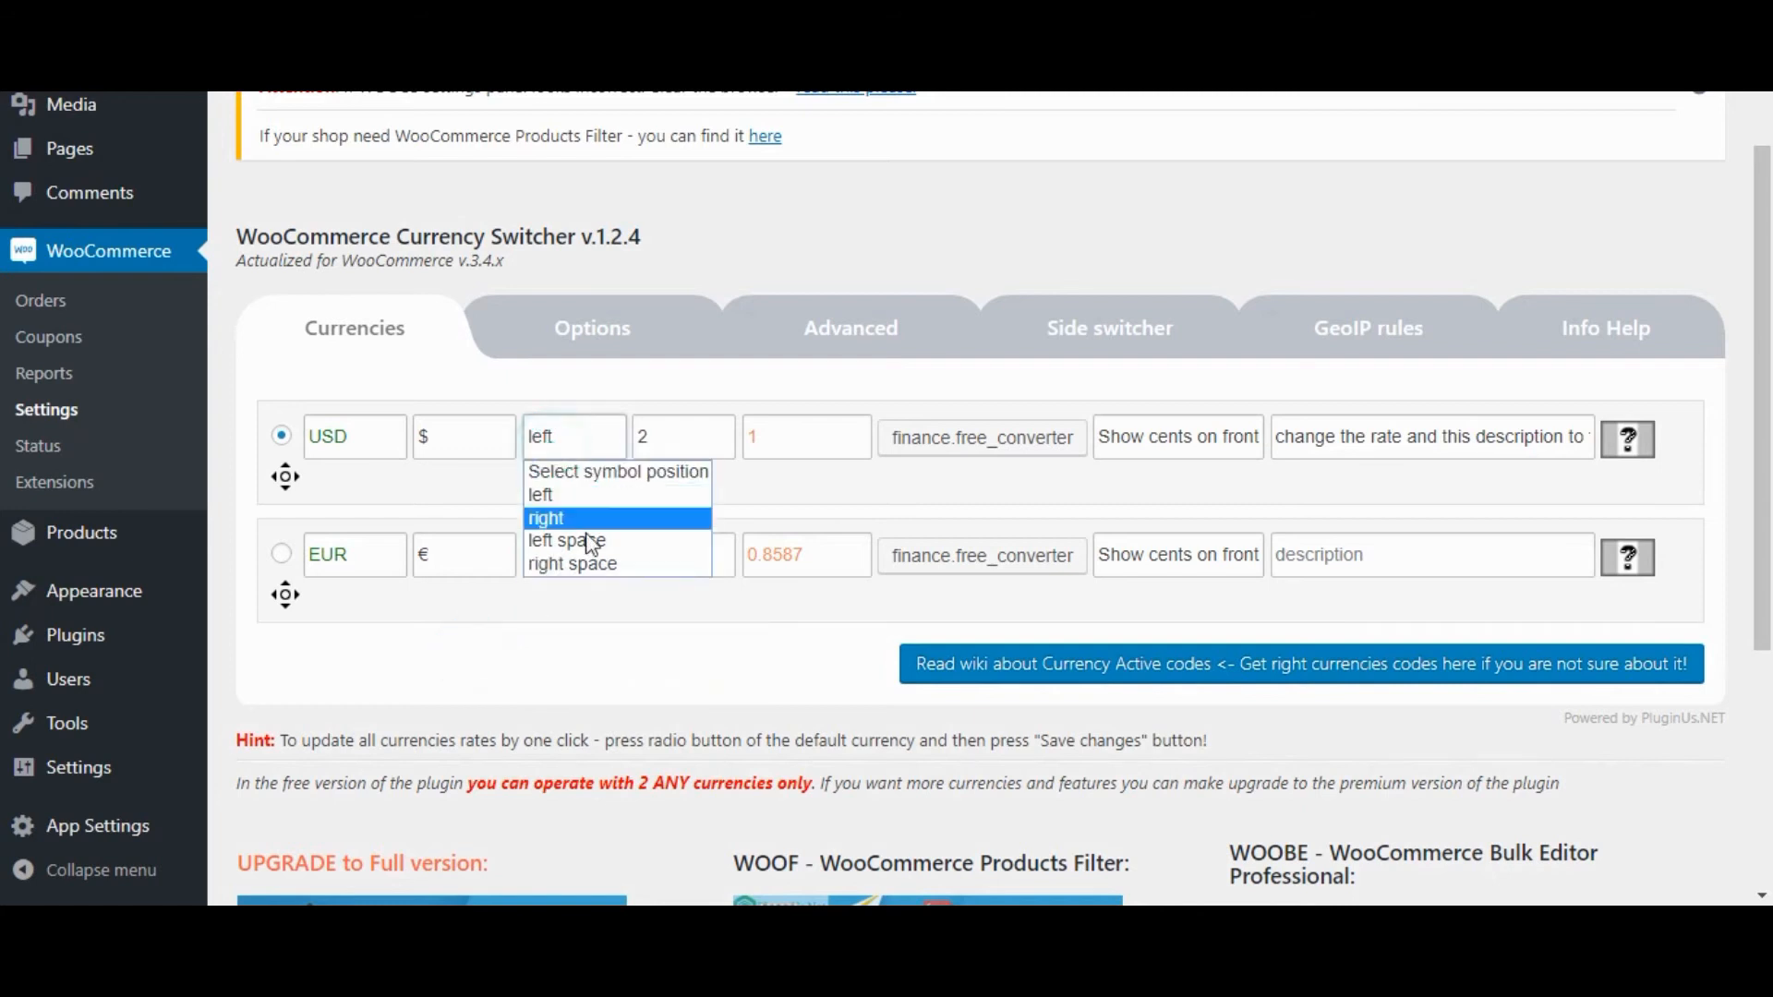
left_click(565, 540)
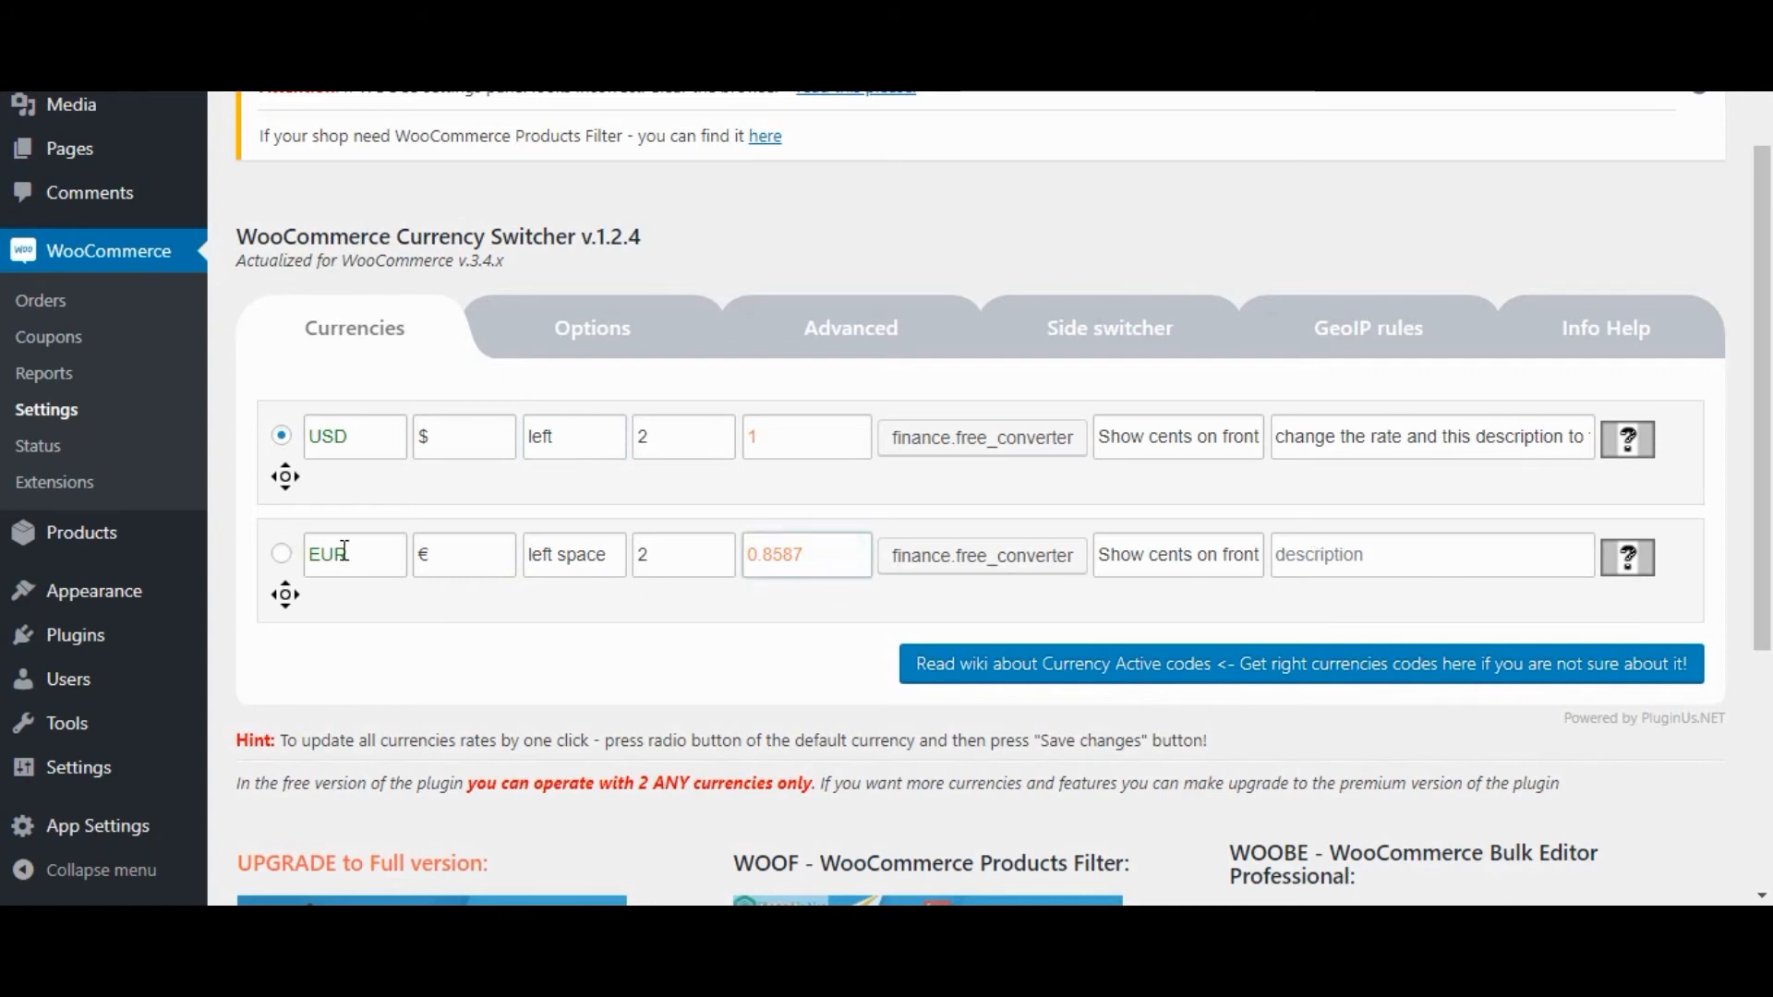
mouse_move(284, 555)
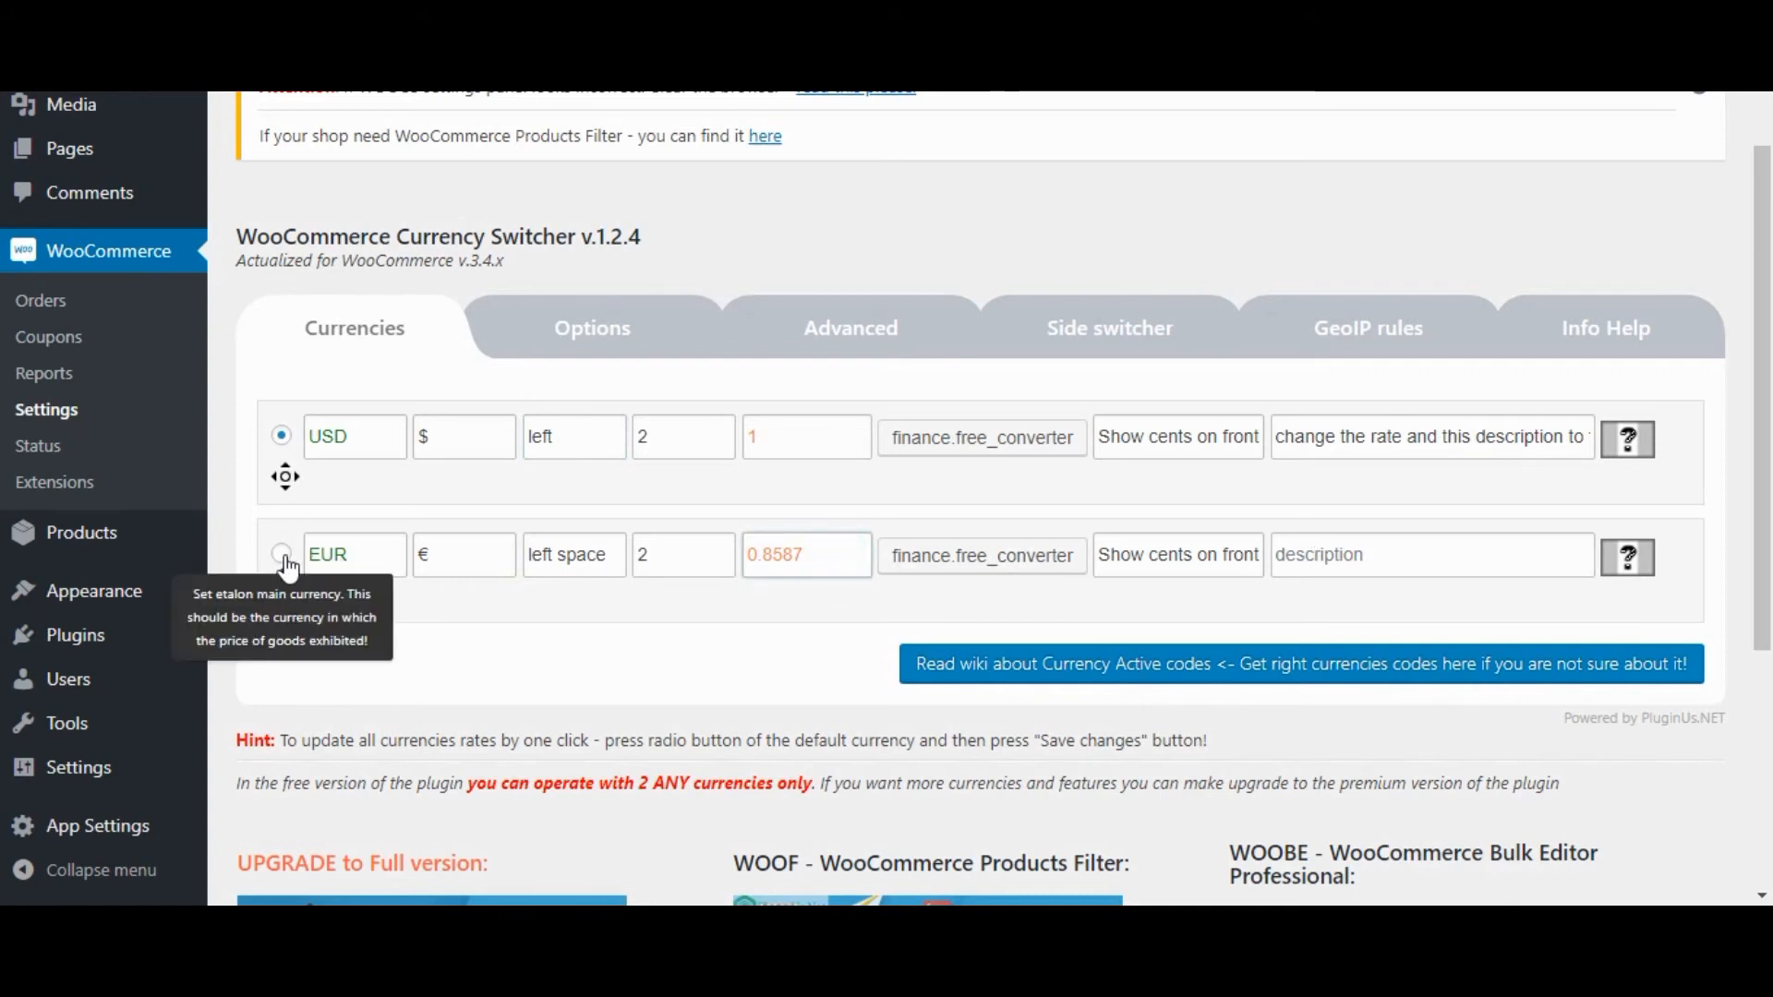
Keep USD as the main currency and save the Currency Switcher settings
left_click(282, 554)
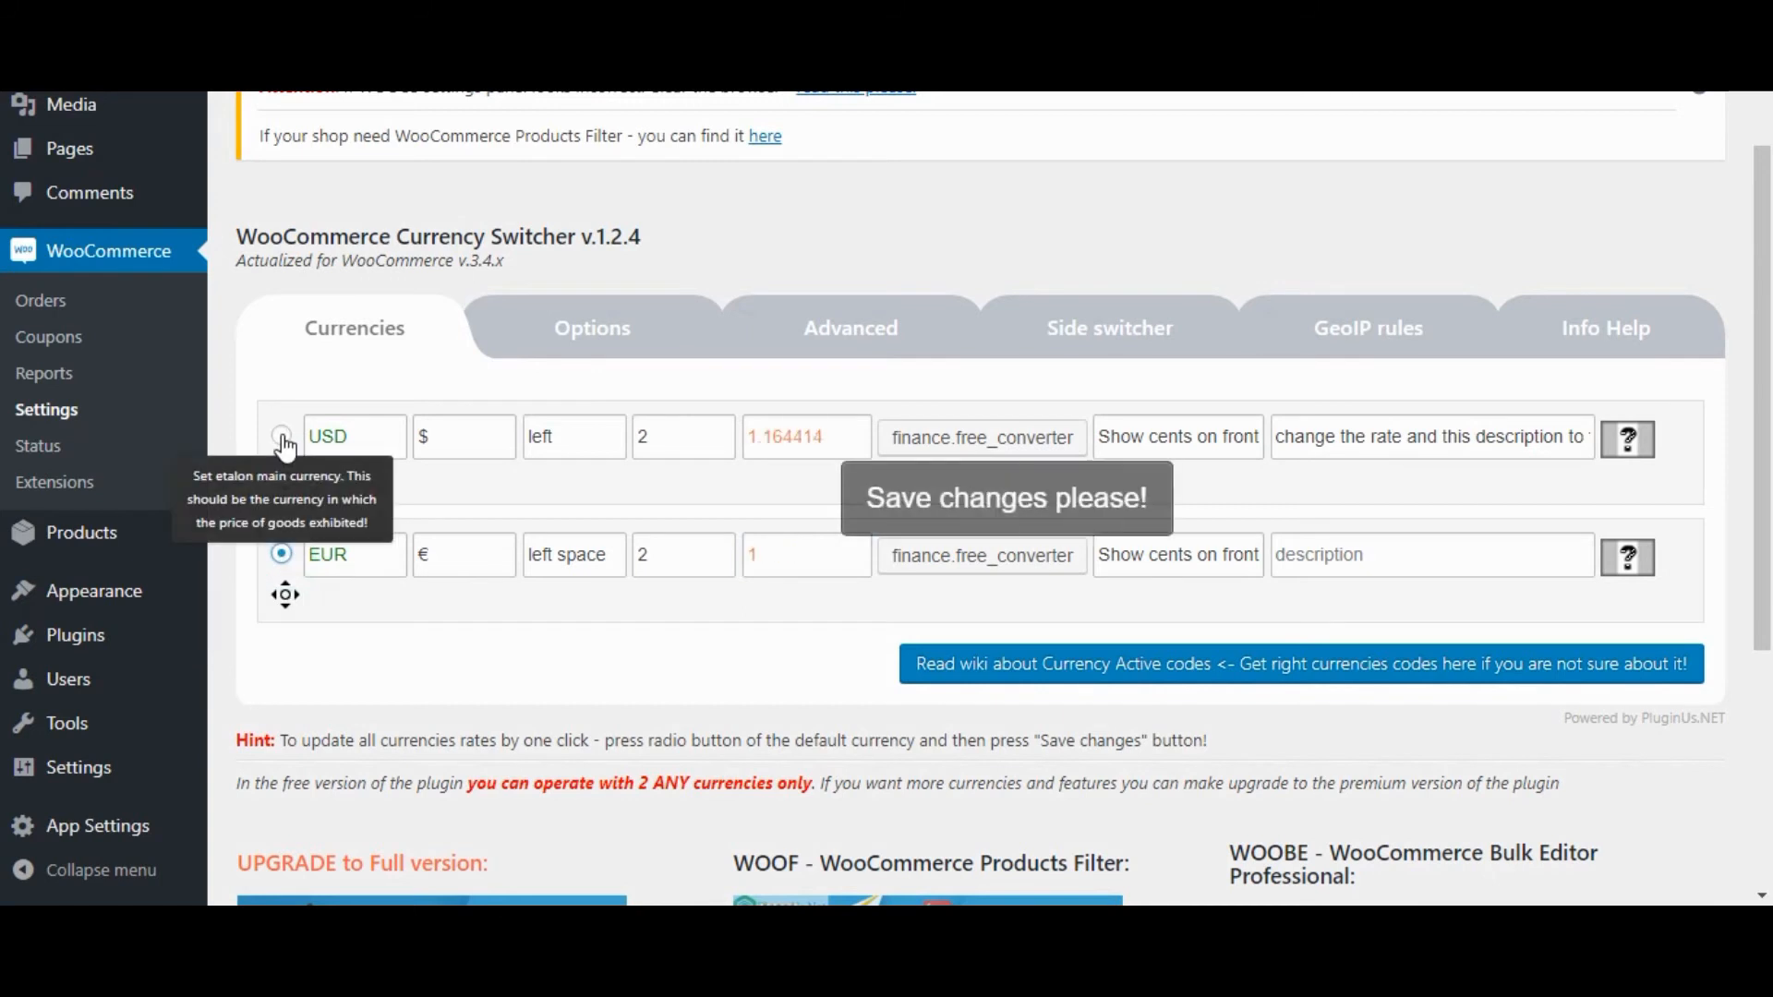
left_click(281, 437)
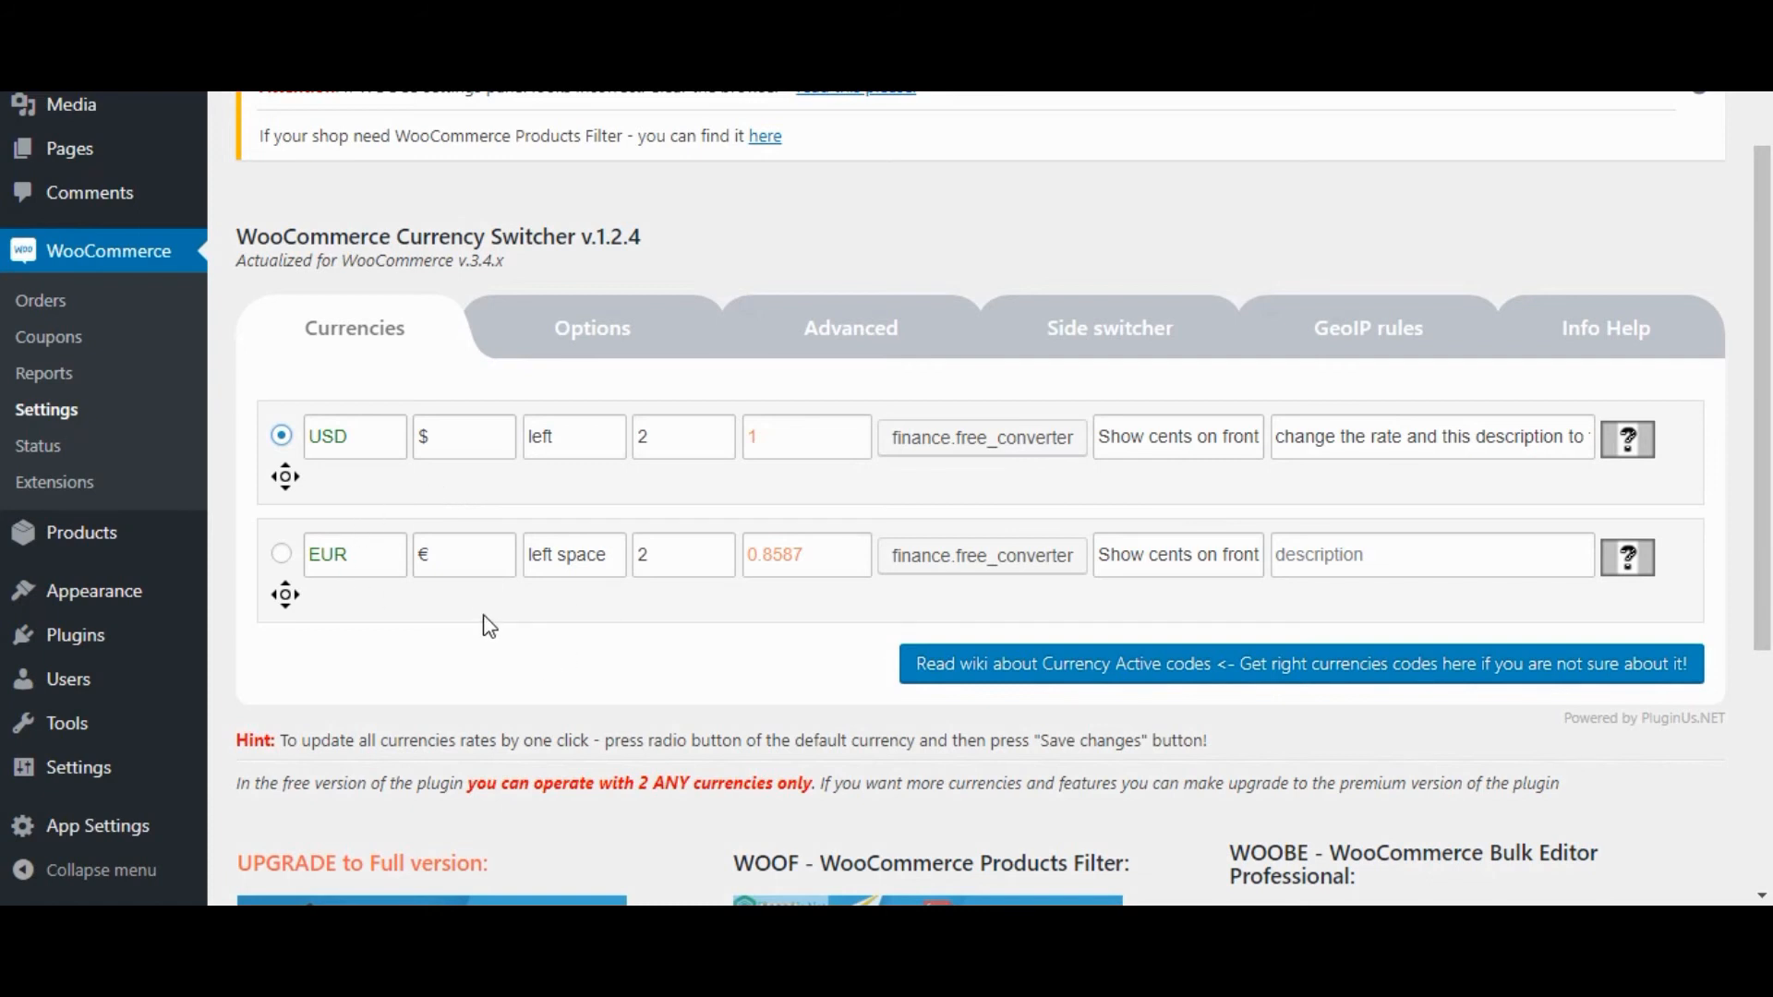
scroll("down", 3)
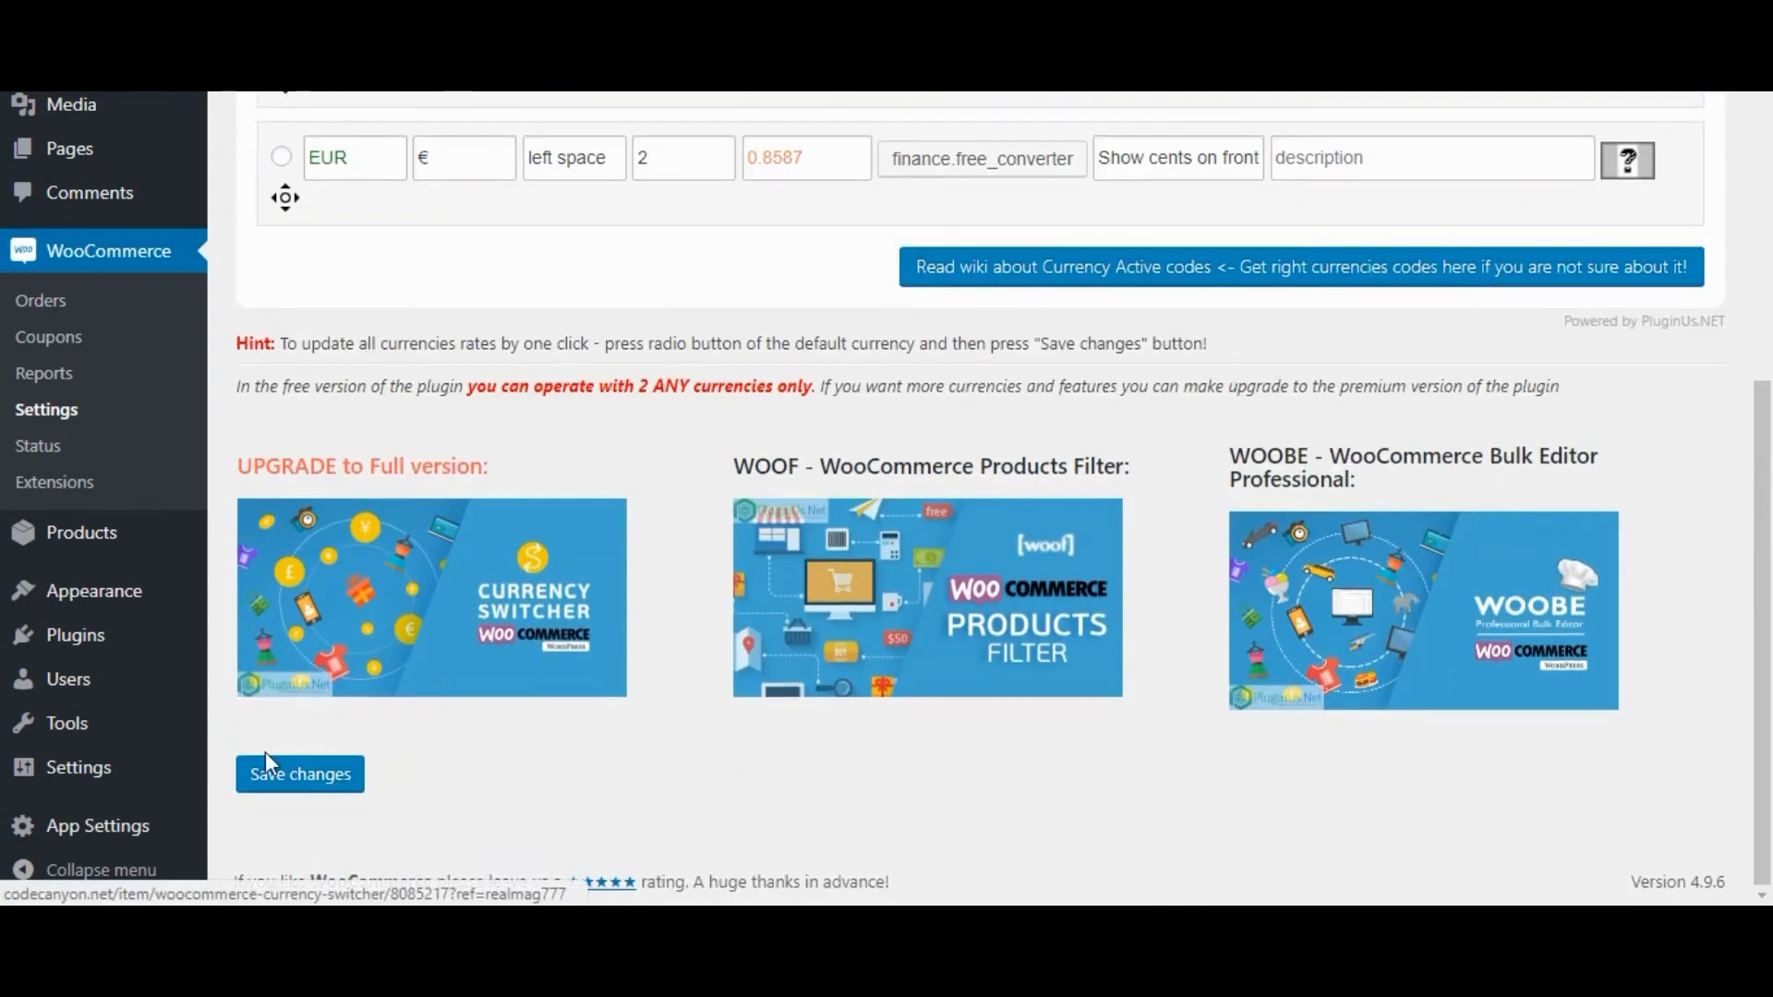
left_click(298, 774)
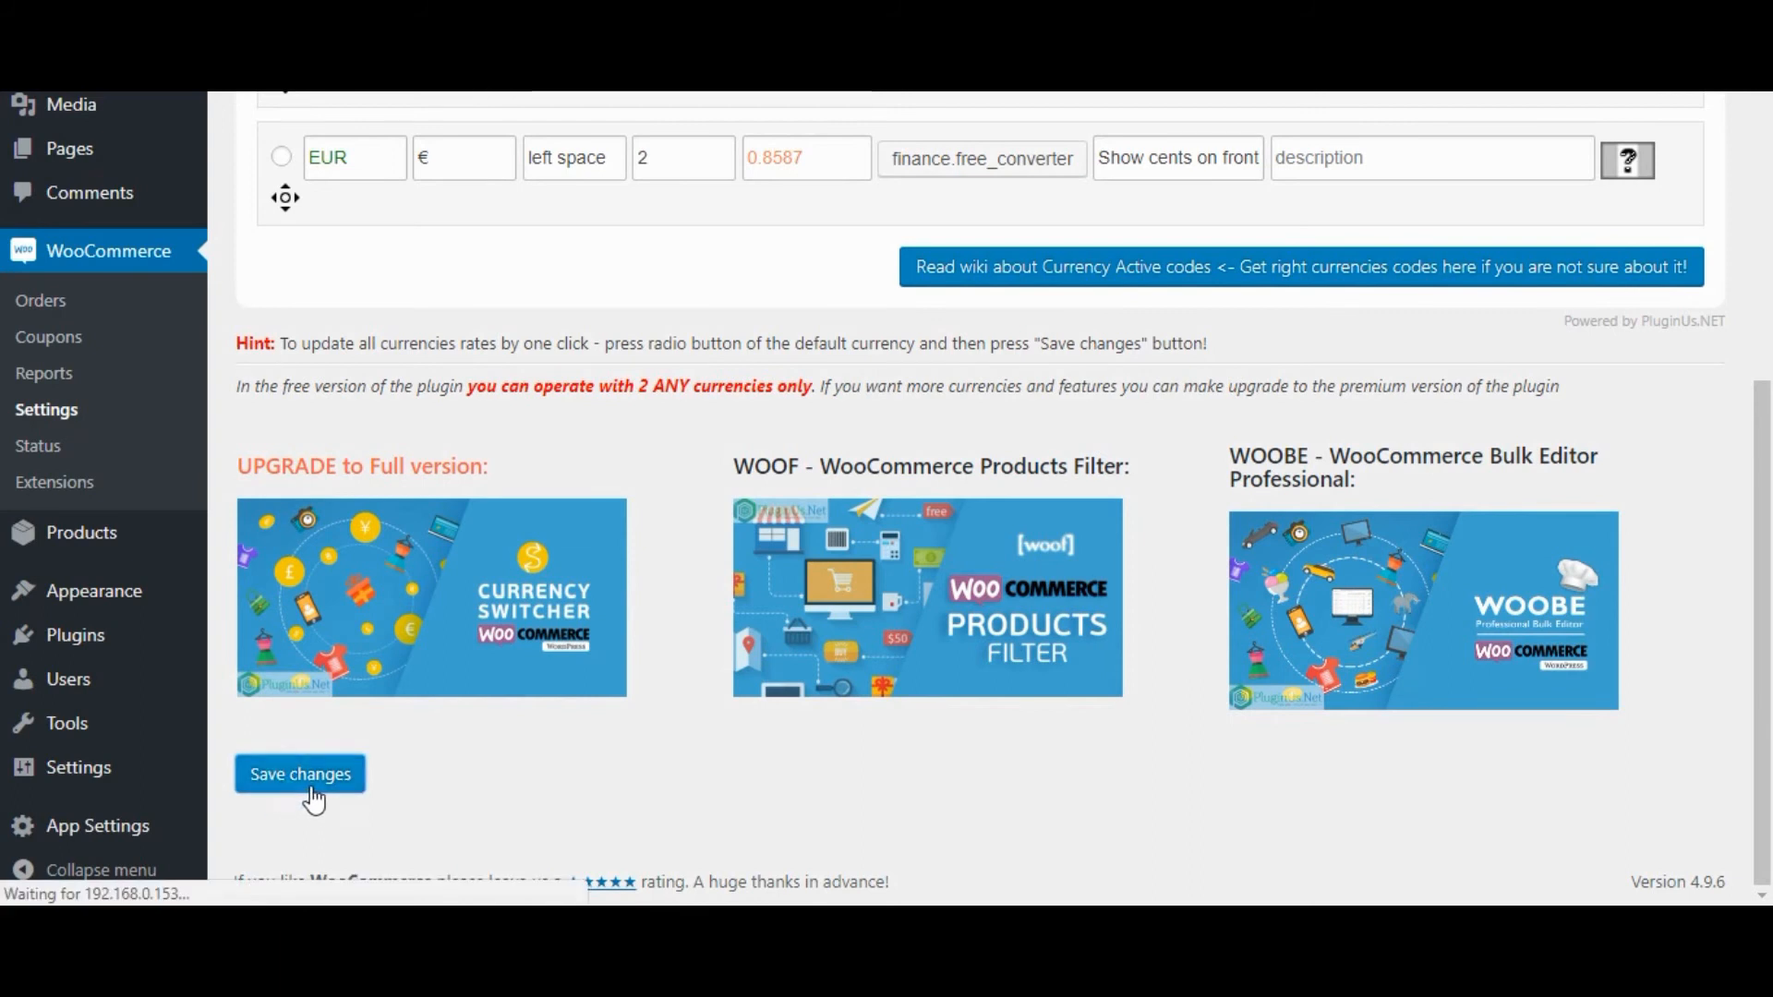
left_click(299, 773)
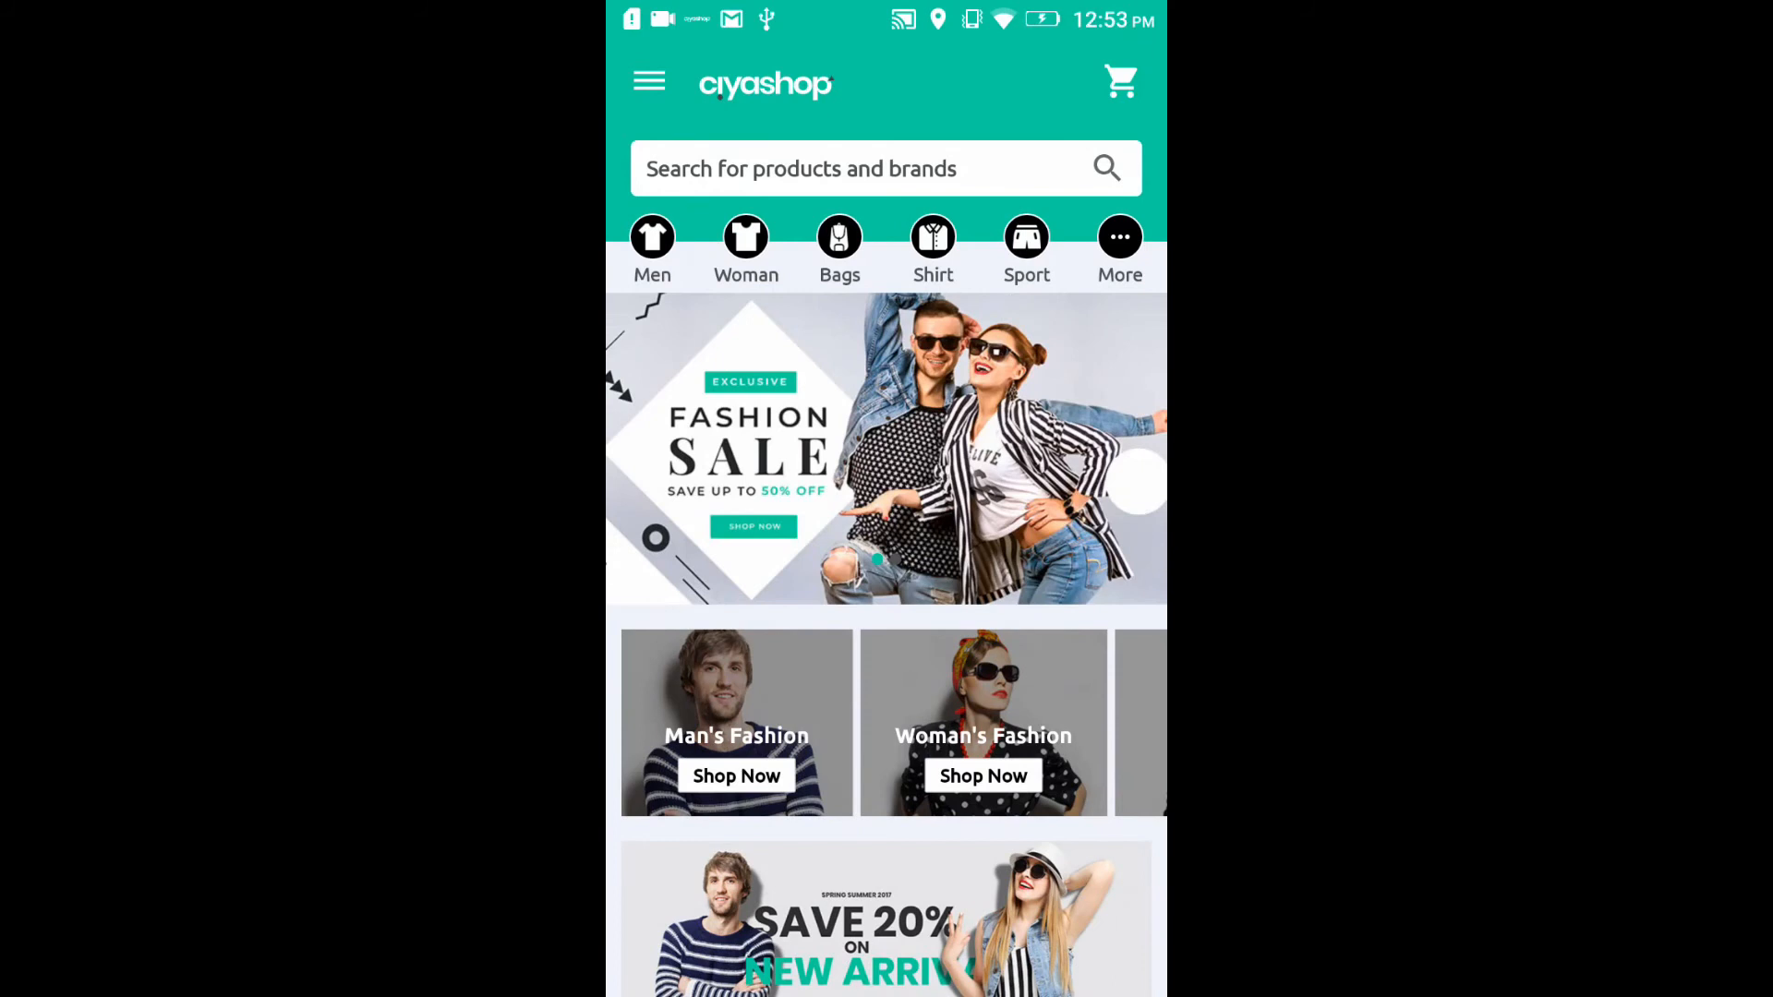
scroll("down", 3)
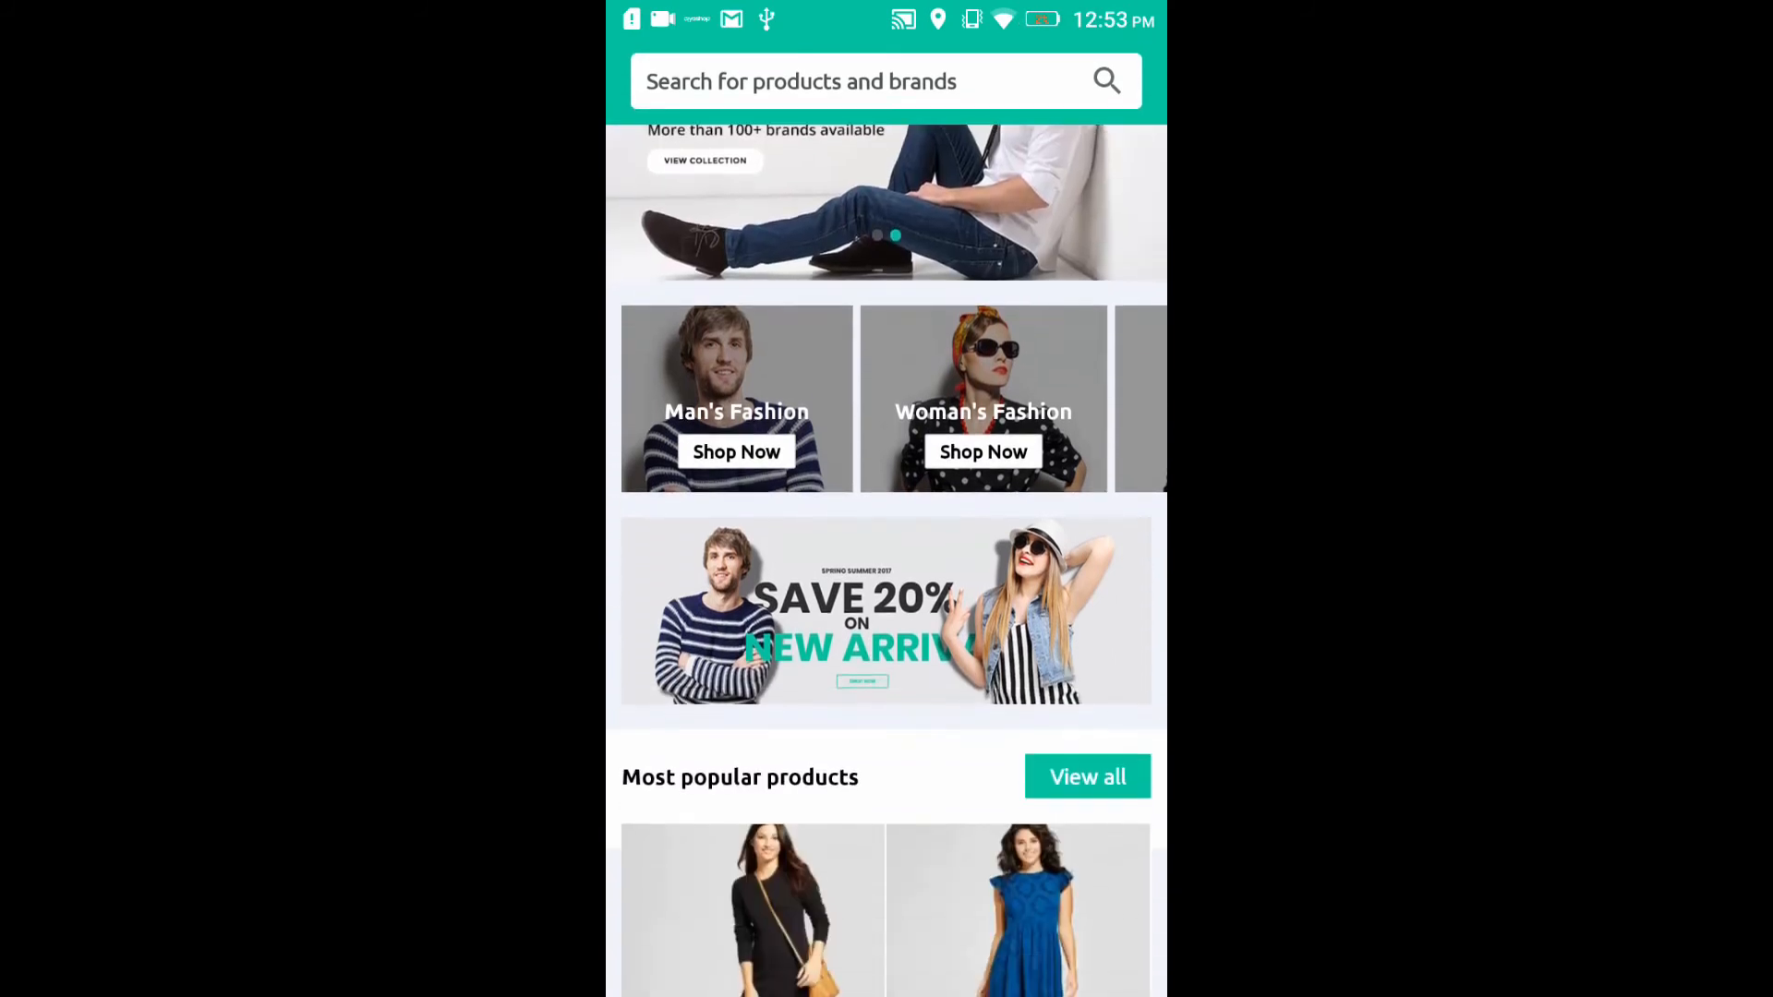
left_click(1086, 777)
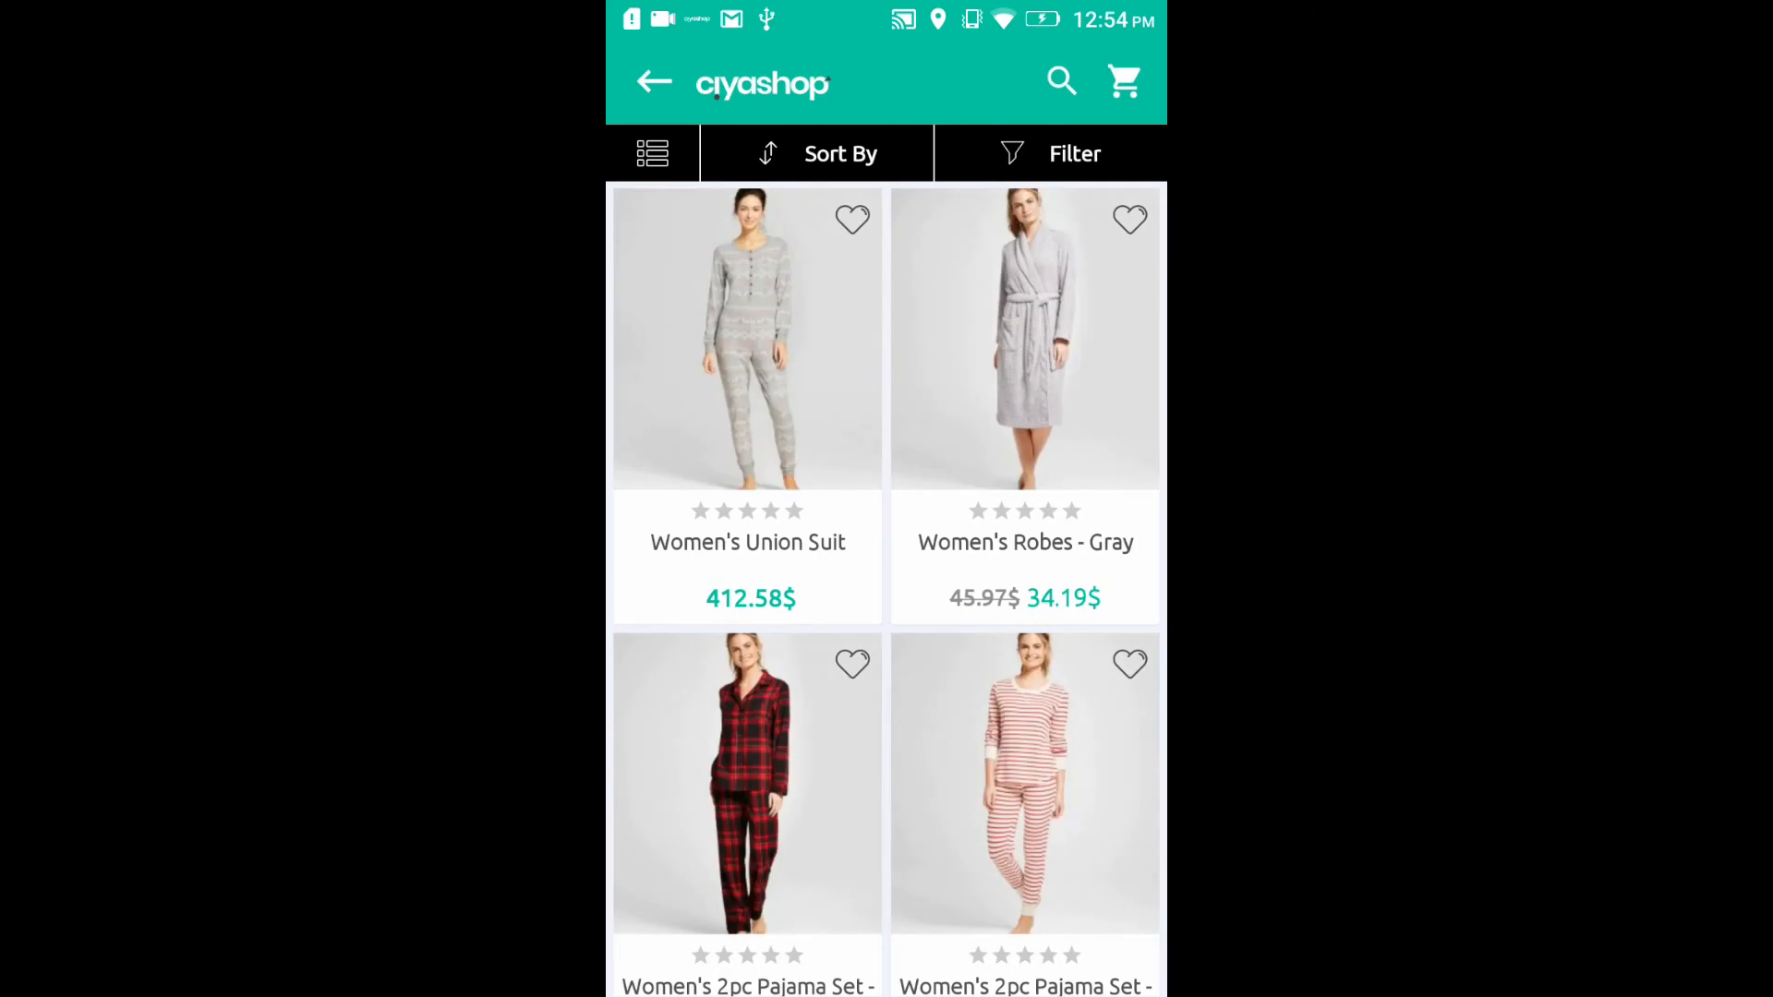
left_click(654, 81)
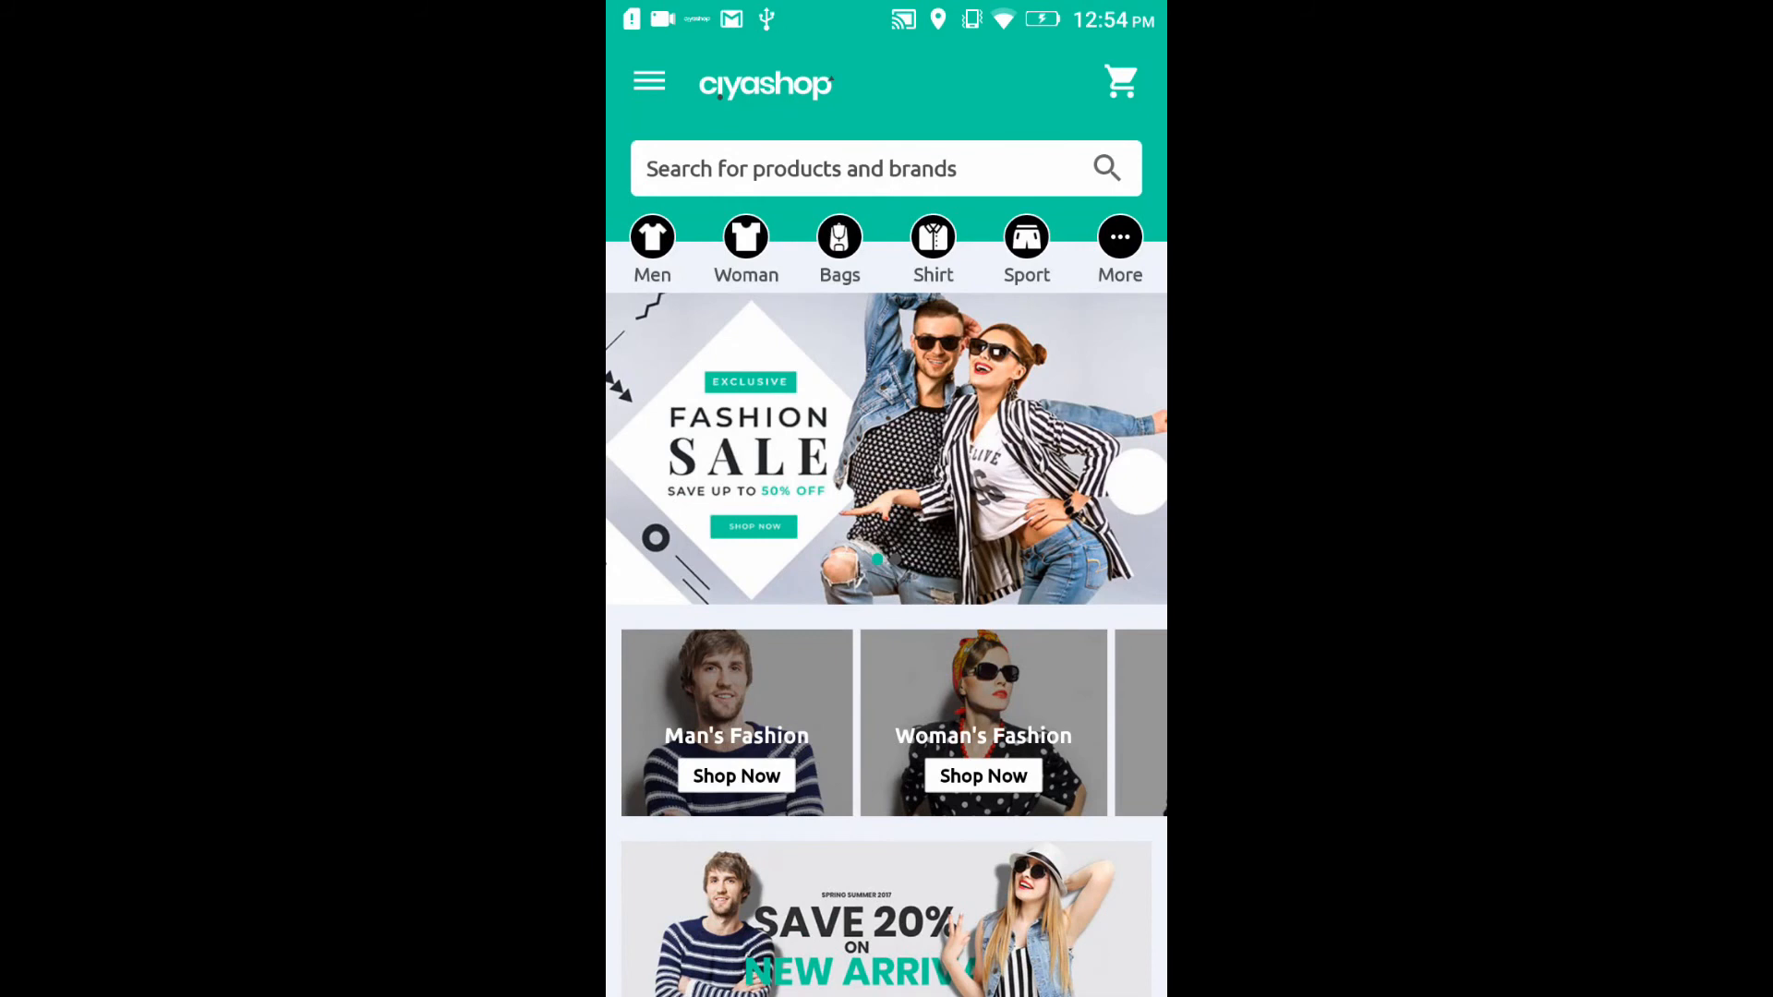
left_click(648, 80)
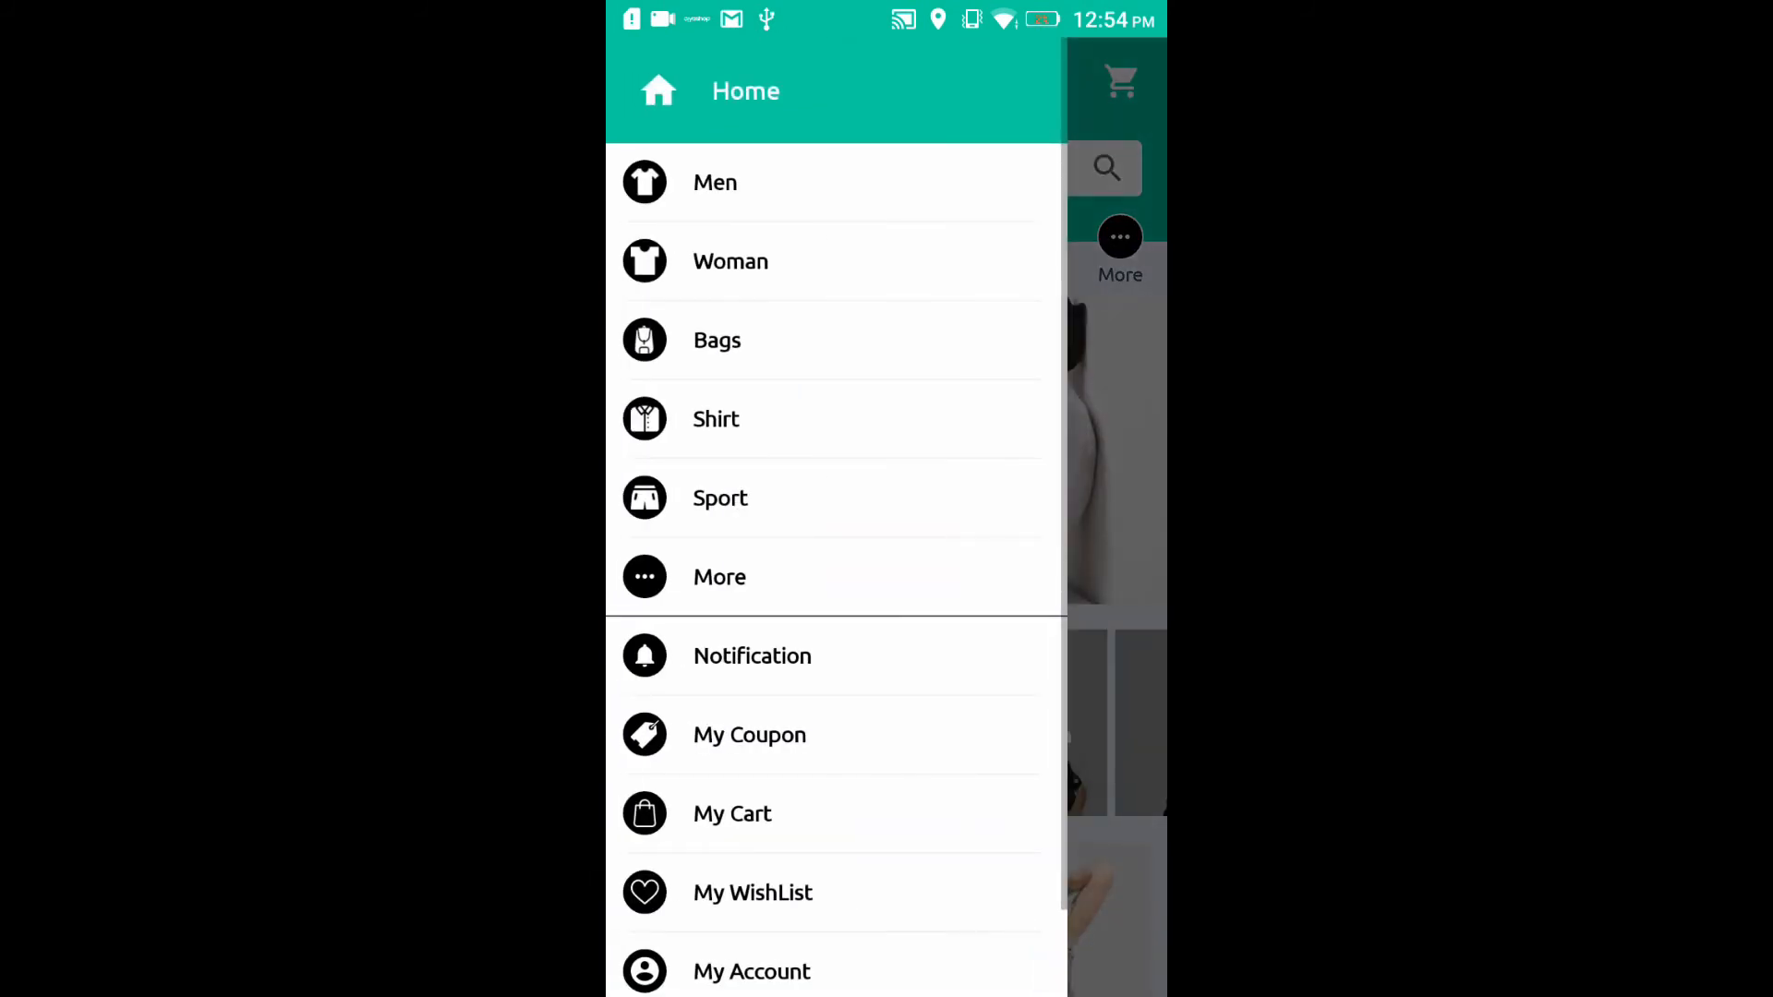
left_click(750, 971)
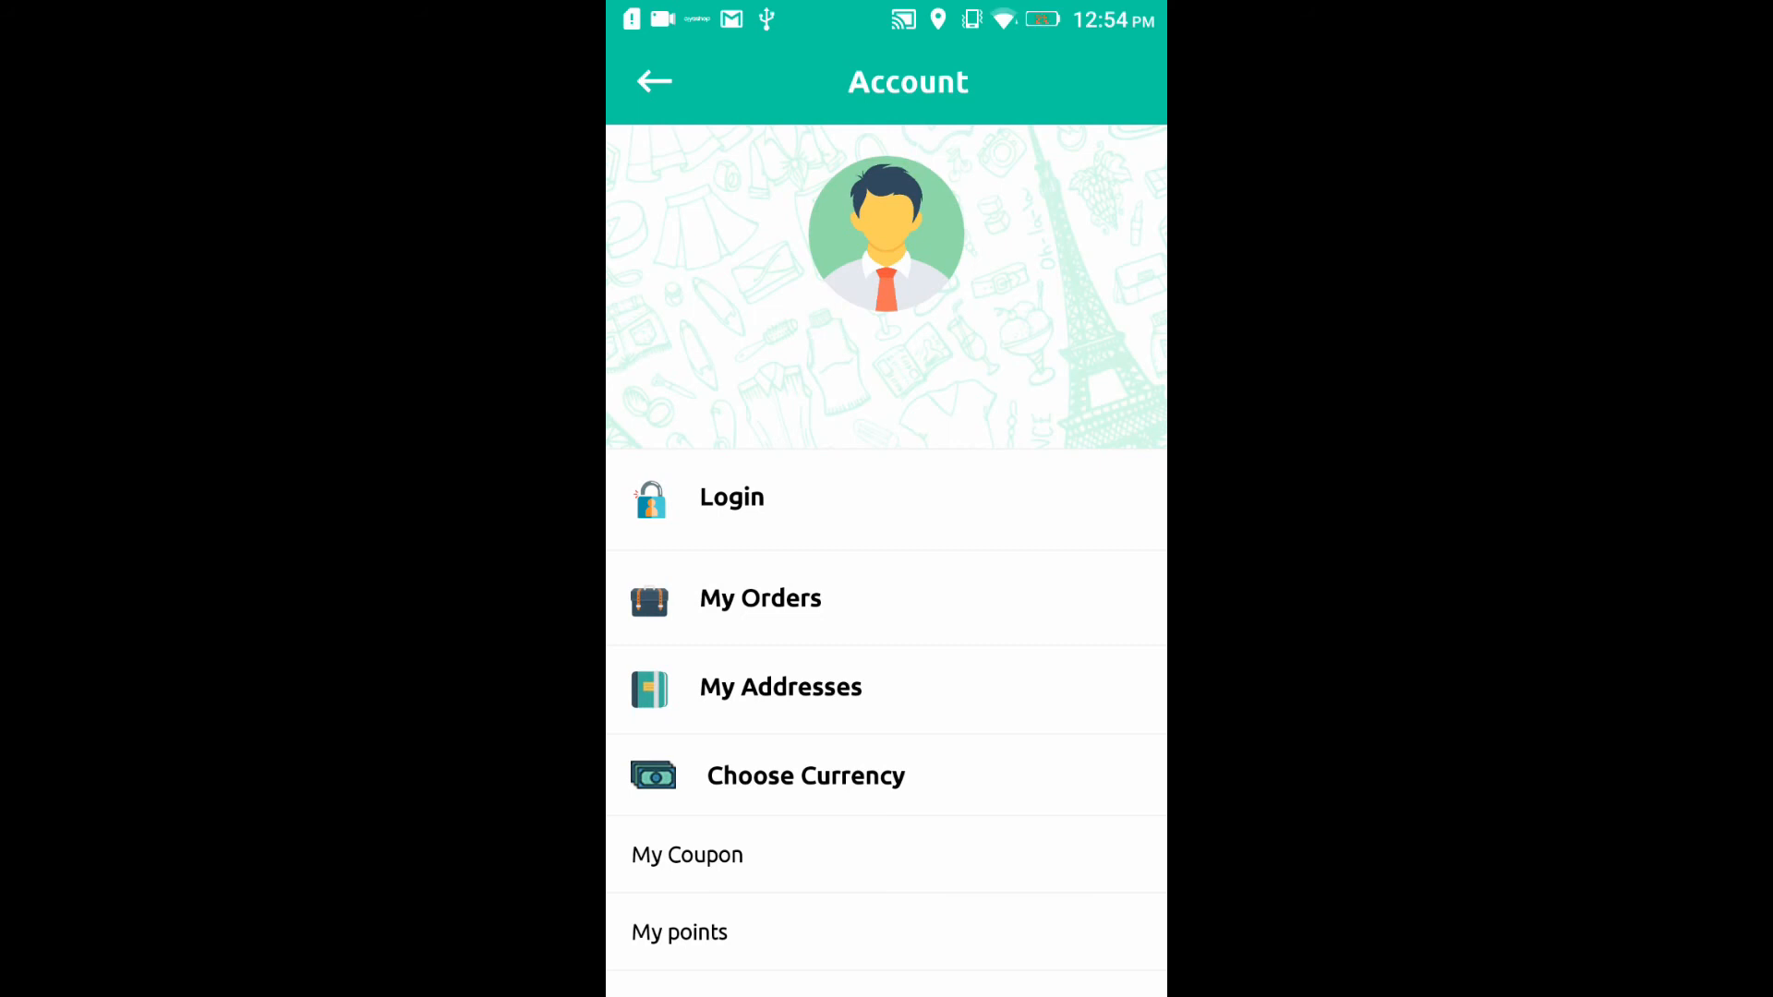
left_click(806, 775)
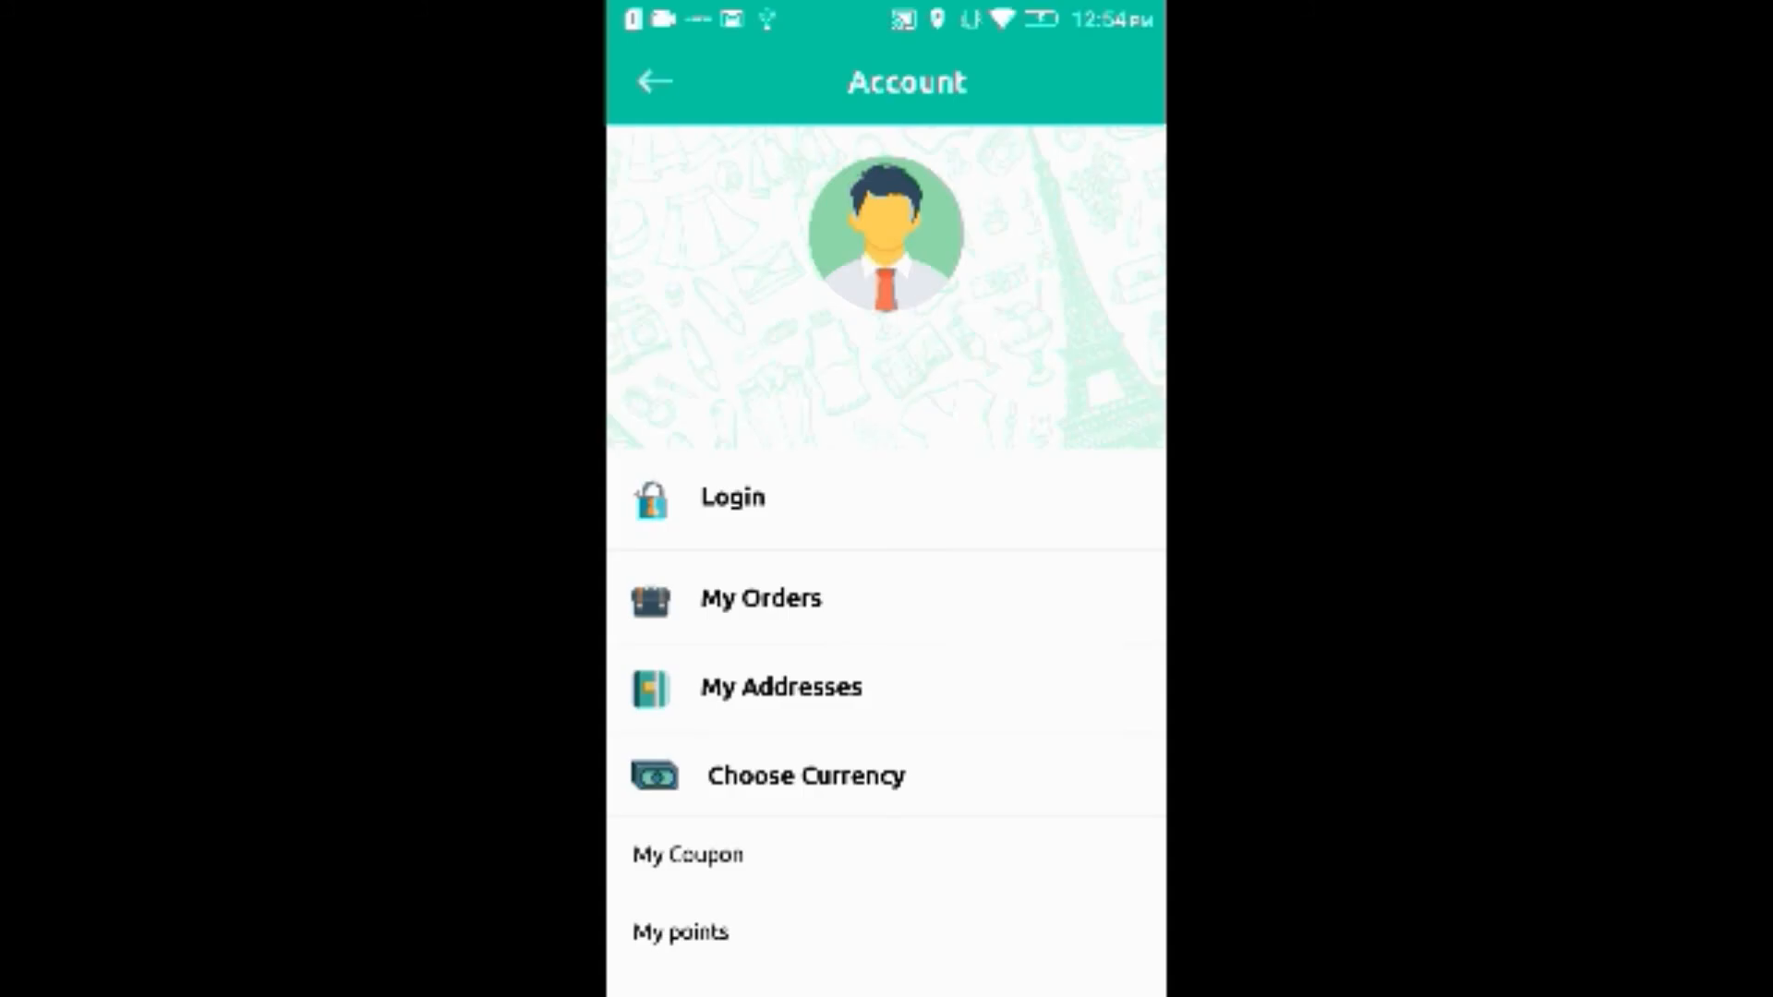
left_click(655, 81)
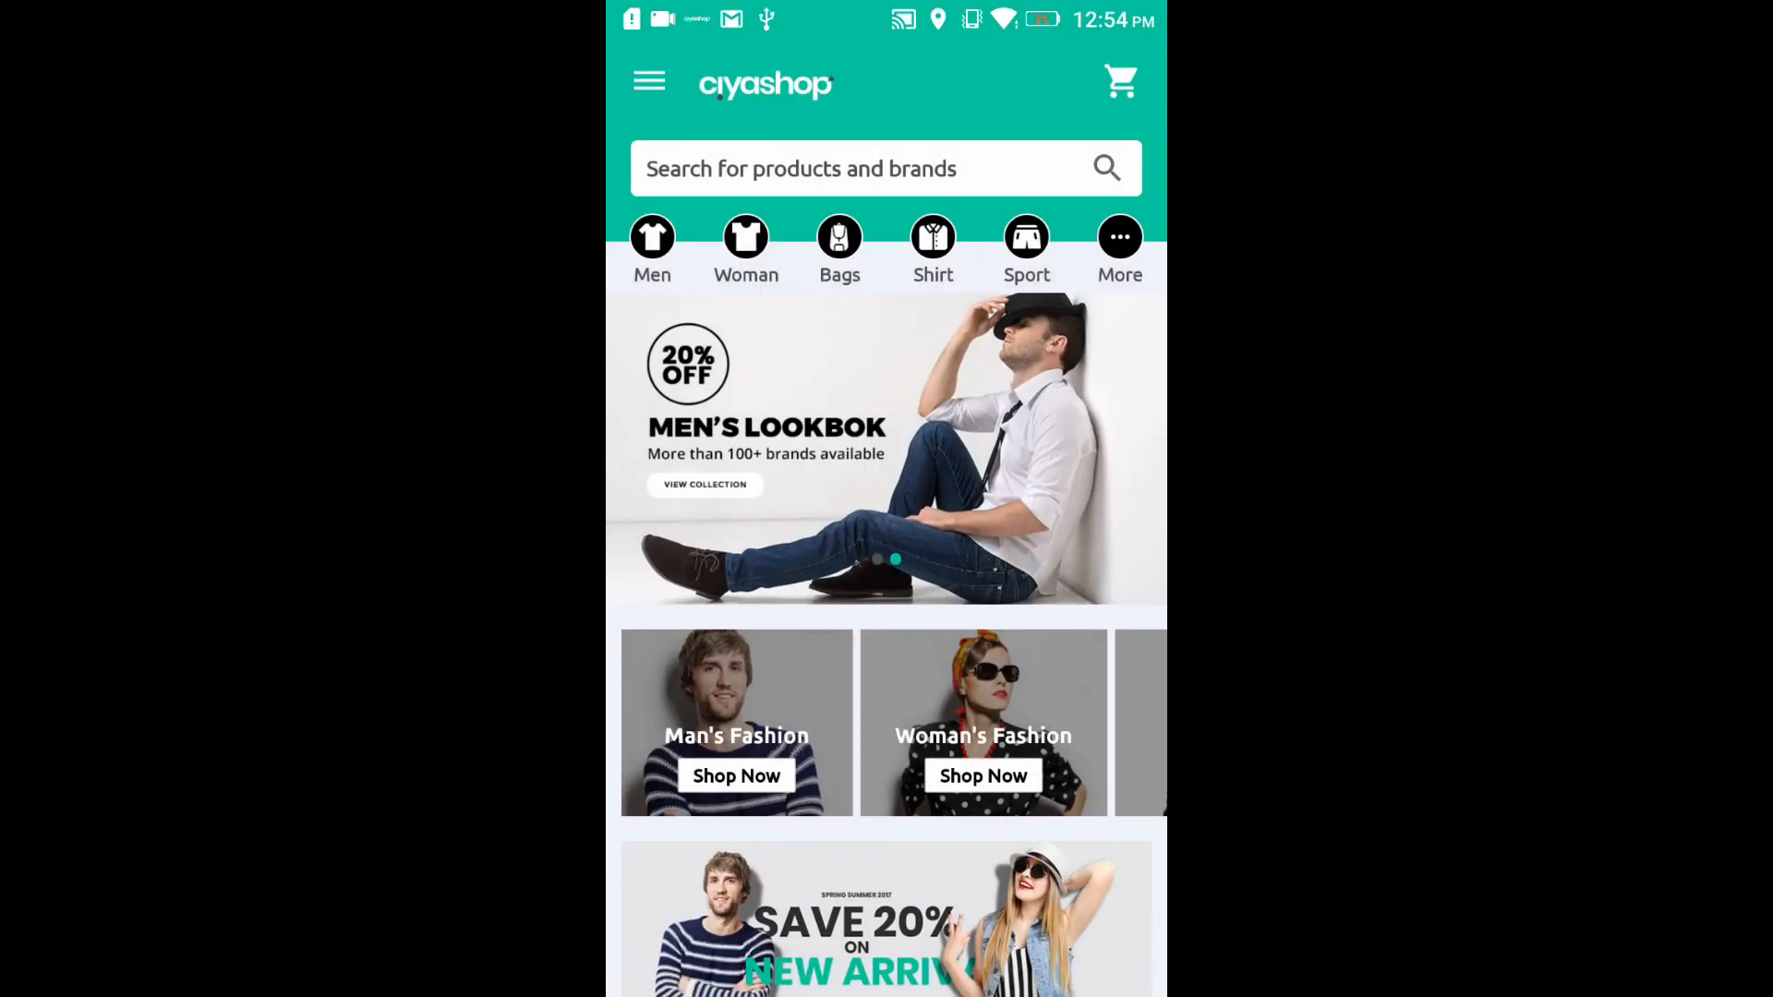
View all most popular products and scroll to check euro prices like € 350.00
left_click(650, 237)
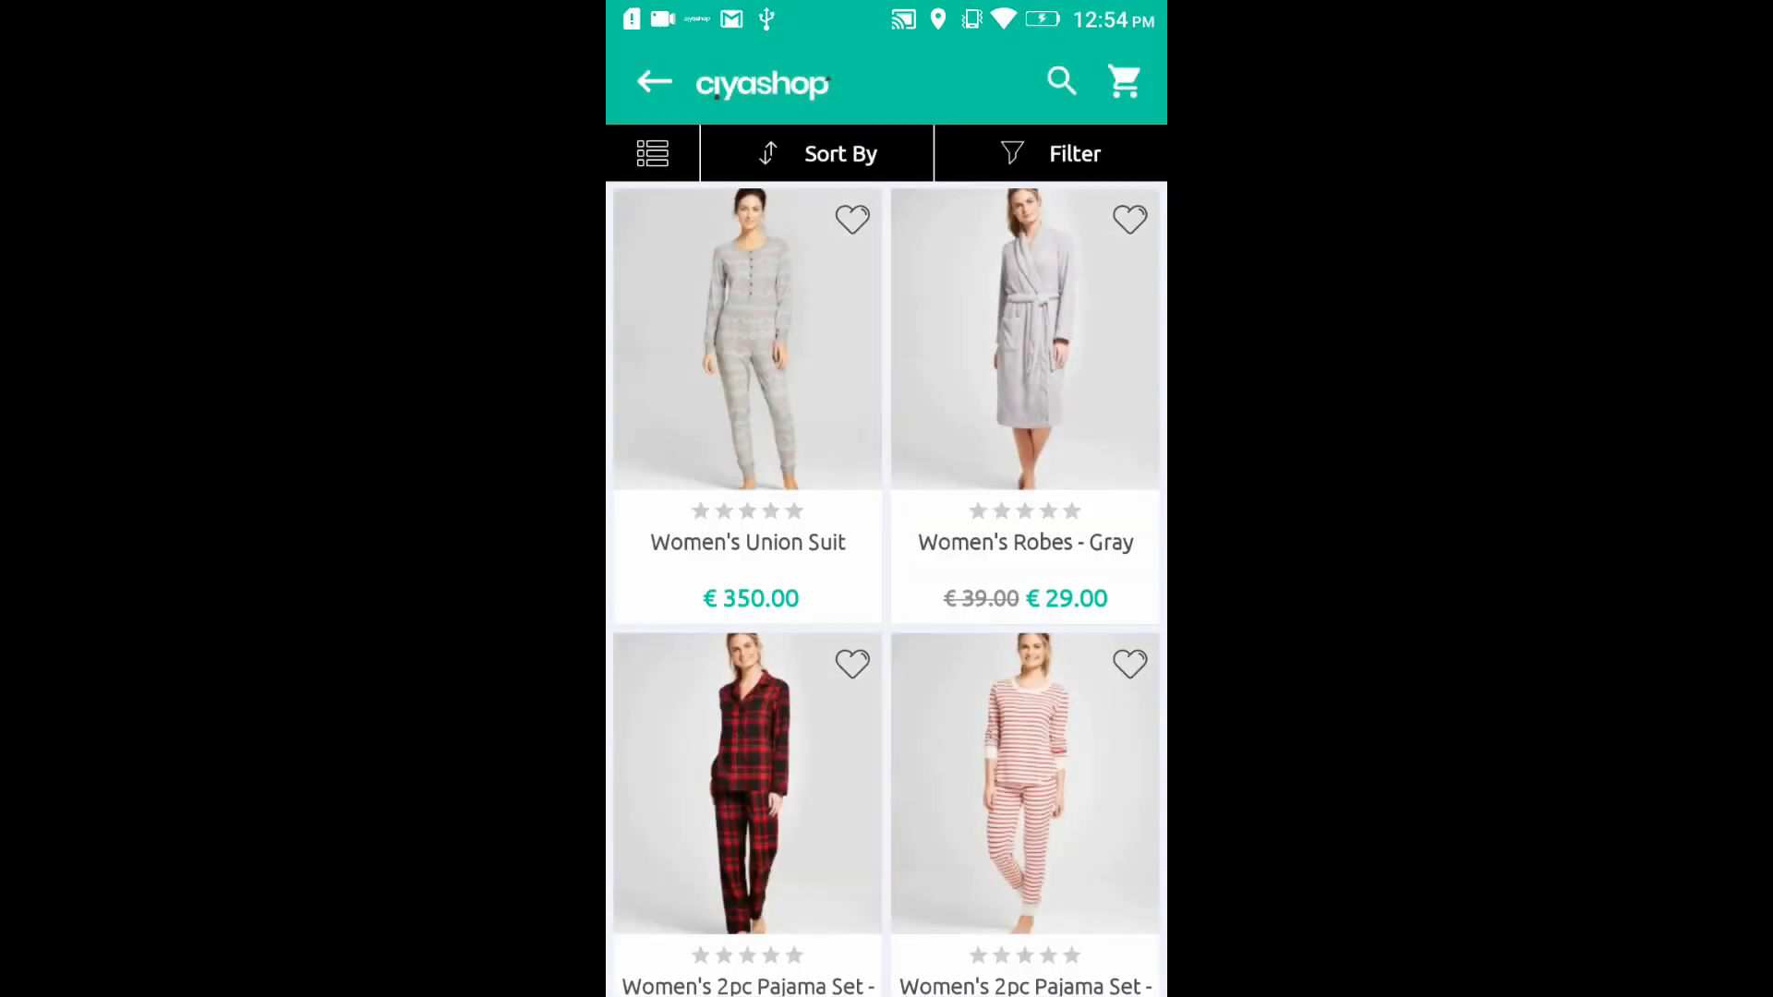
scroll("down", 3)
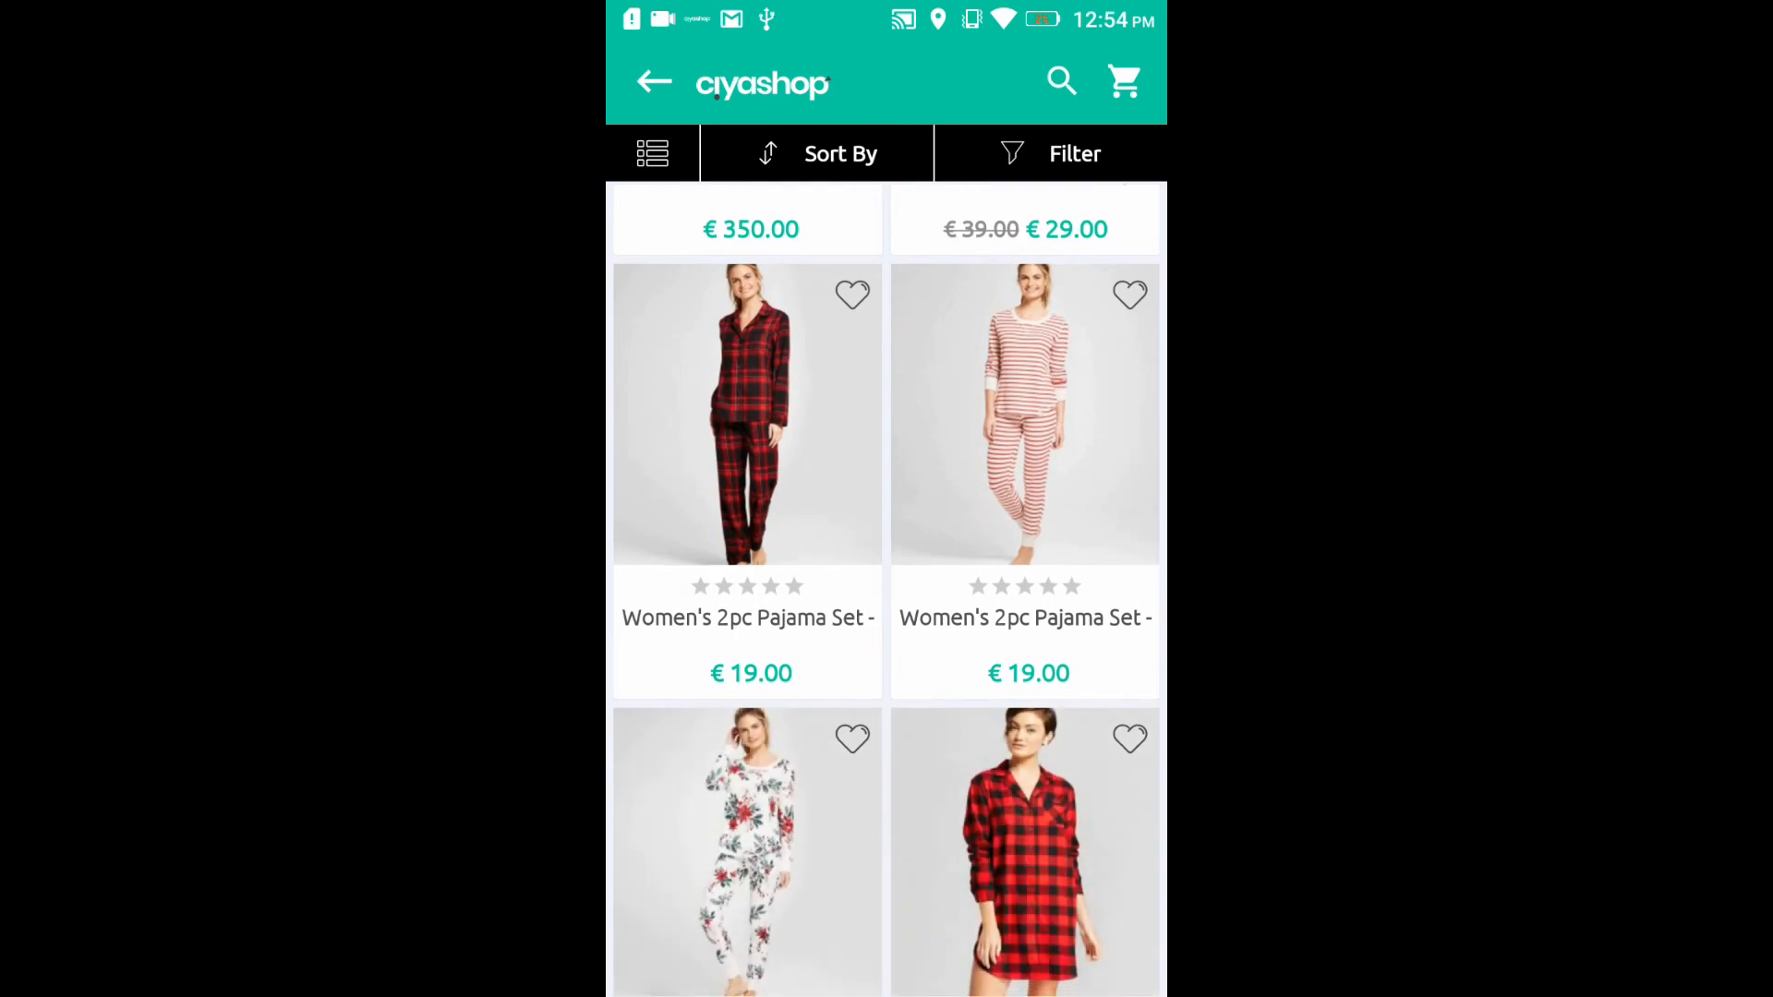
scroll("down", 3)
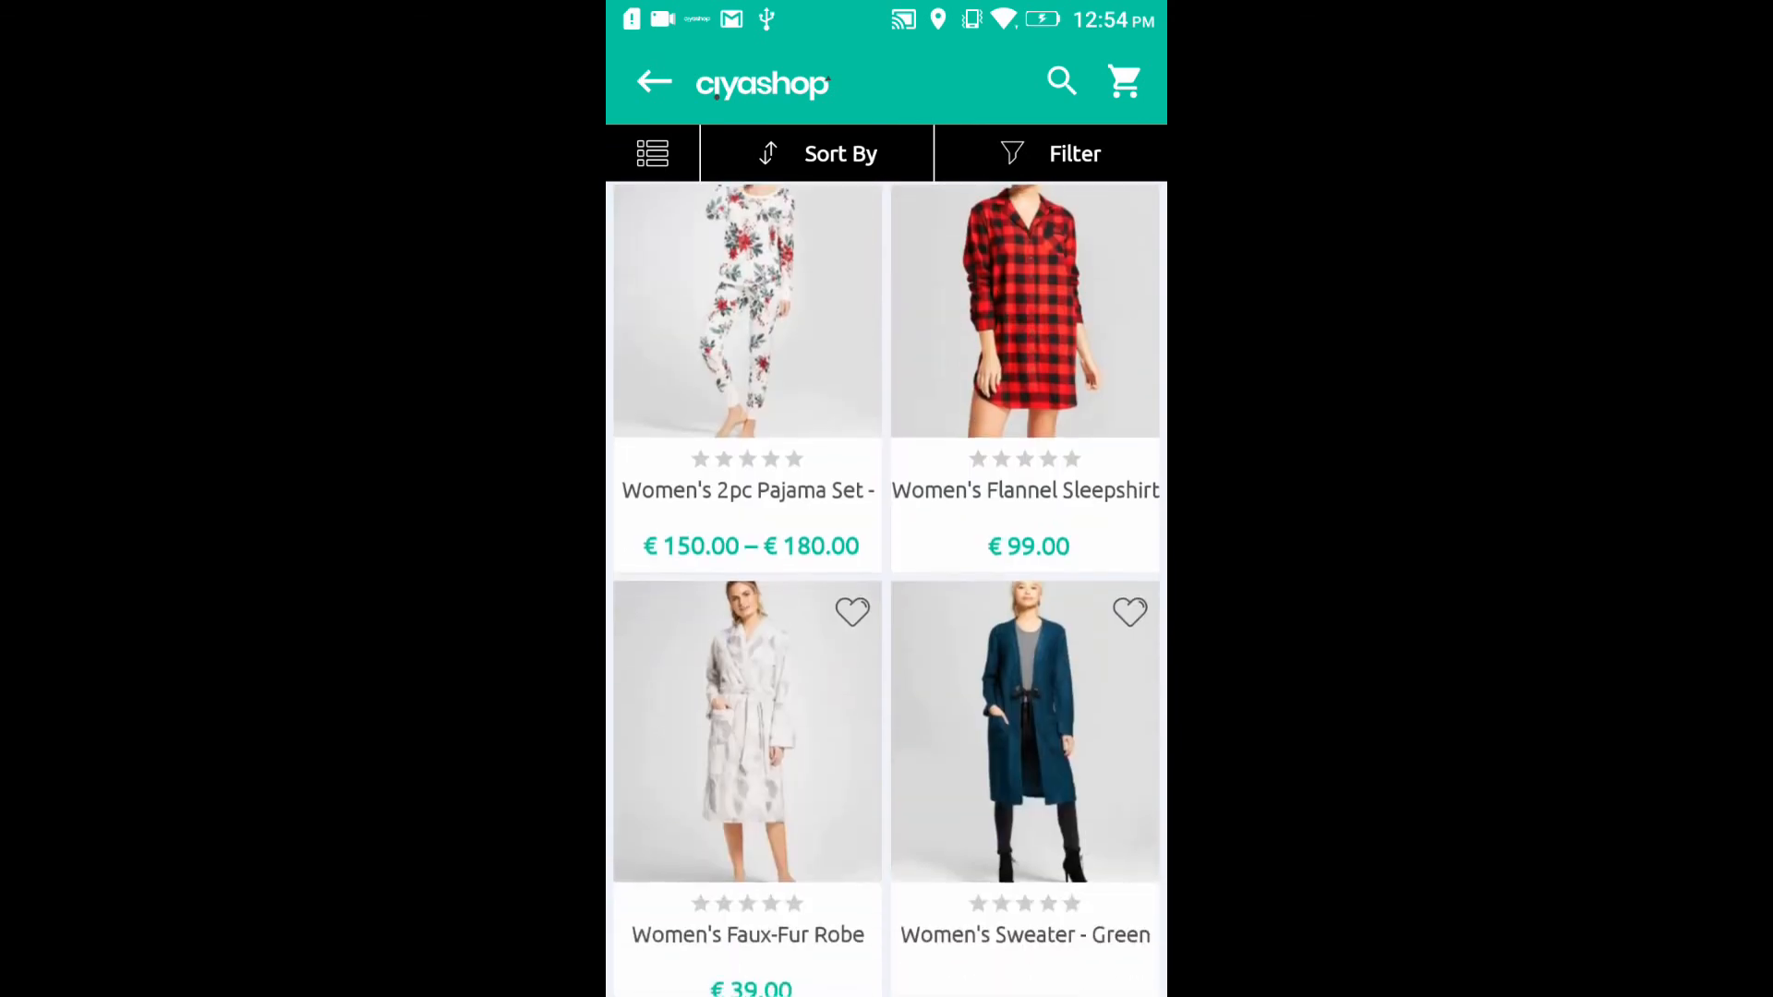